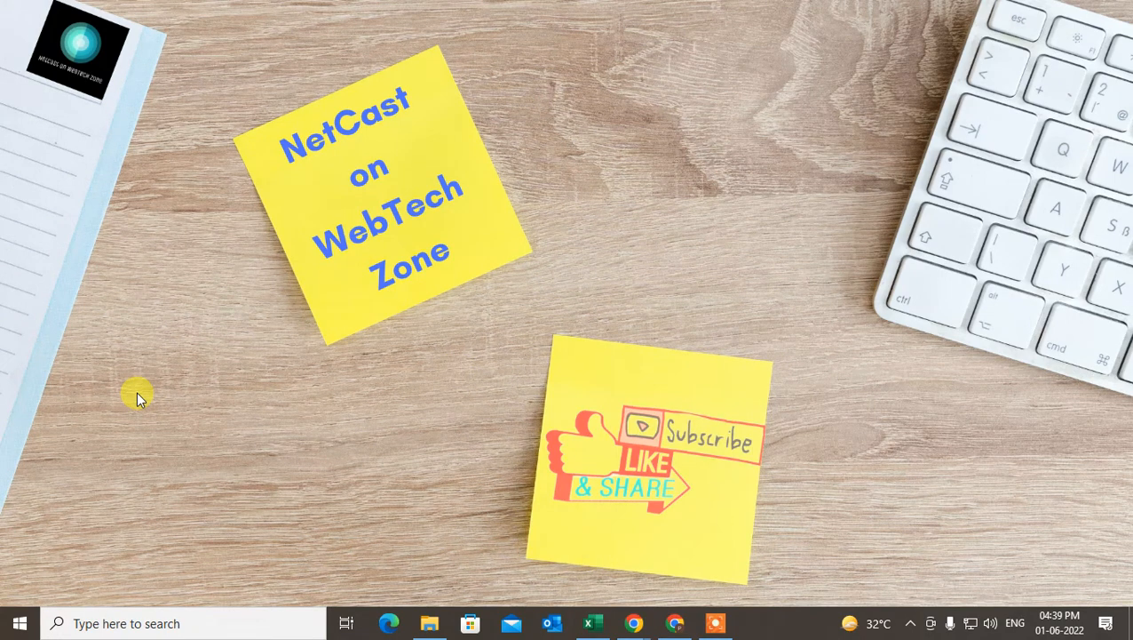
pyautogui.moveTo(580, 213)
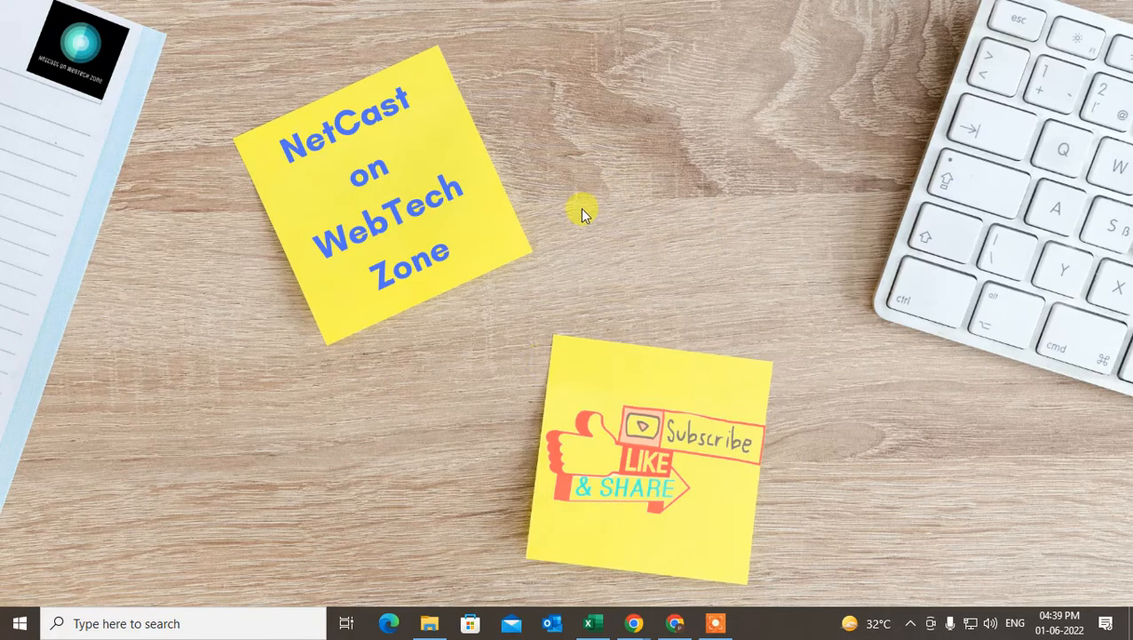
# Step: Refresh the desktop and launch Outlook from the taskbar to load the mailbox
pyautogui.rightClick(582, 213)
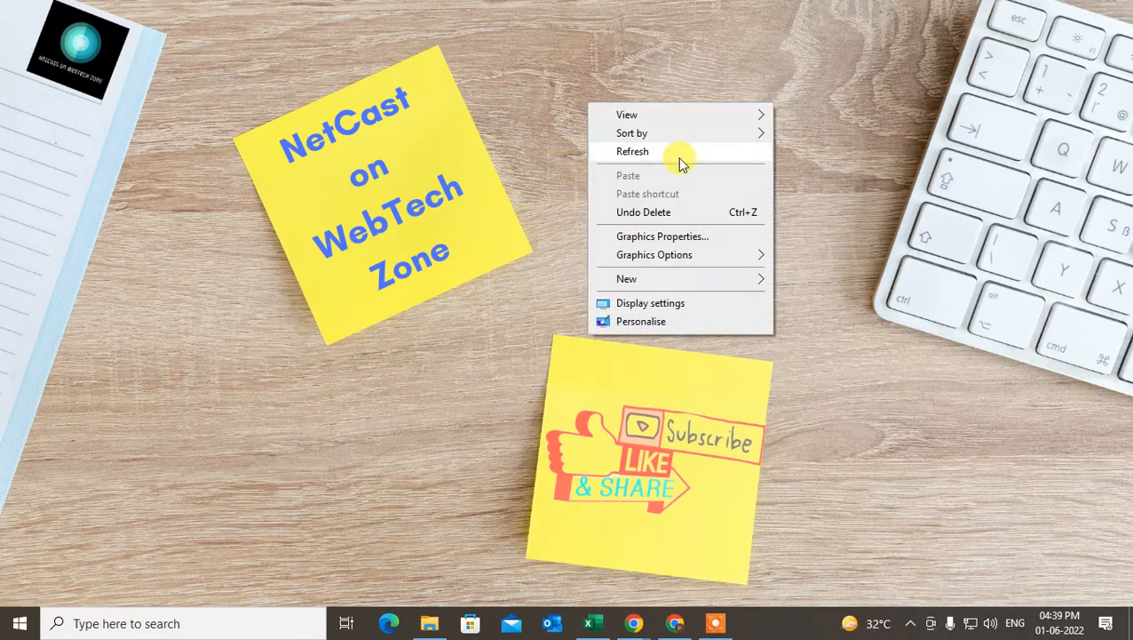
pyautogui.click(631, 151)
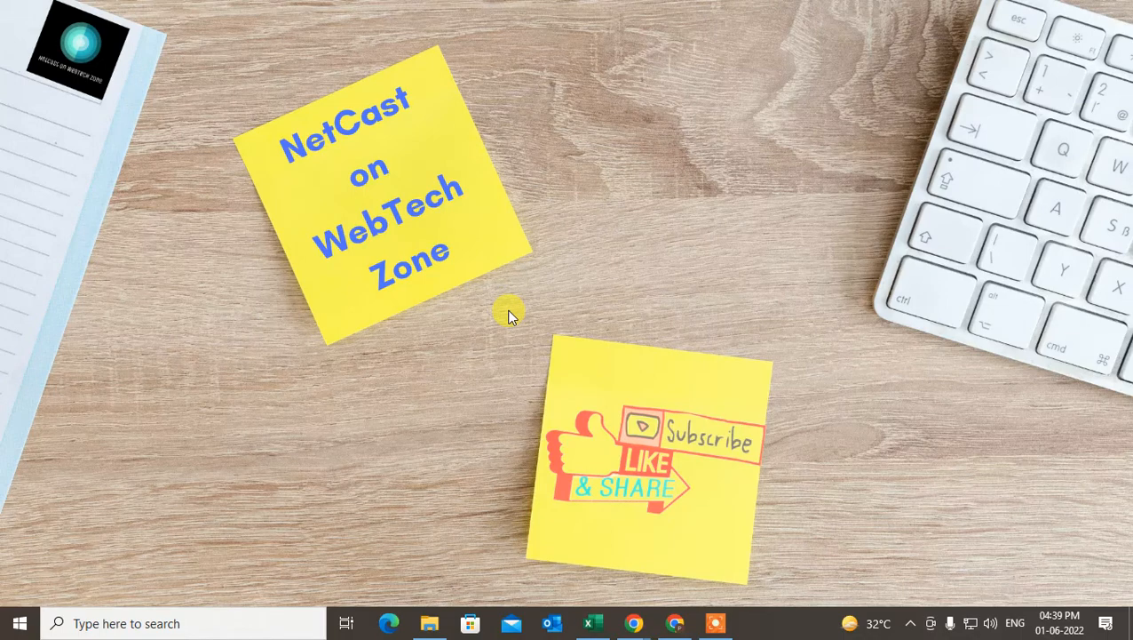
pyautogui.moveTo(697, 387)
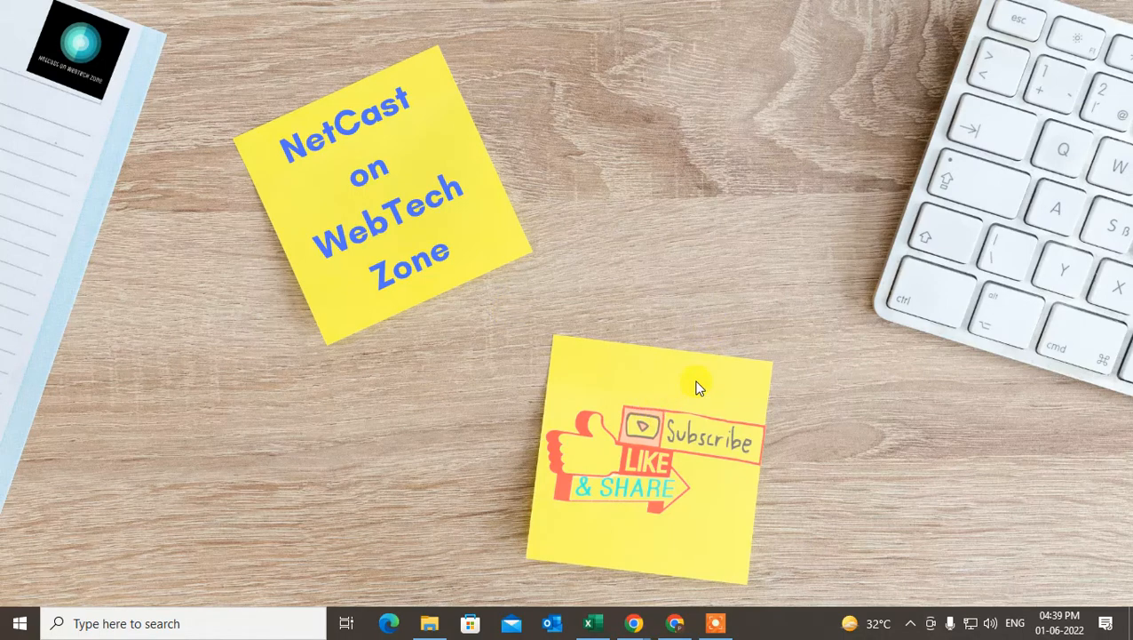
pyautogui.moveTo(703, 539)
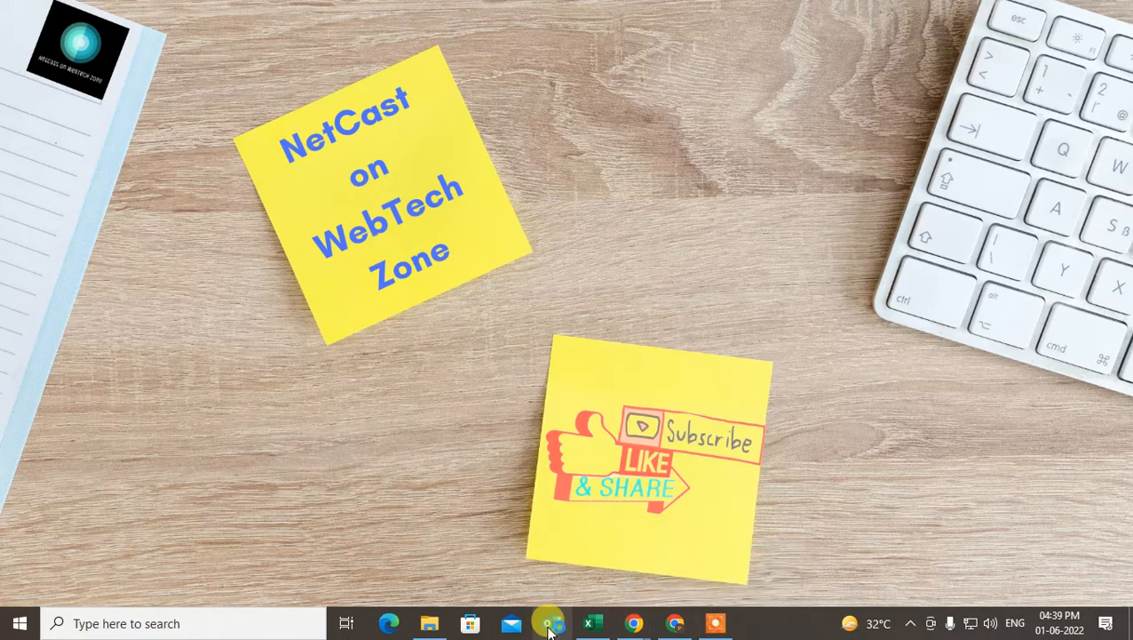
pyautogui.click(549, 621)
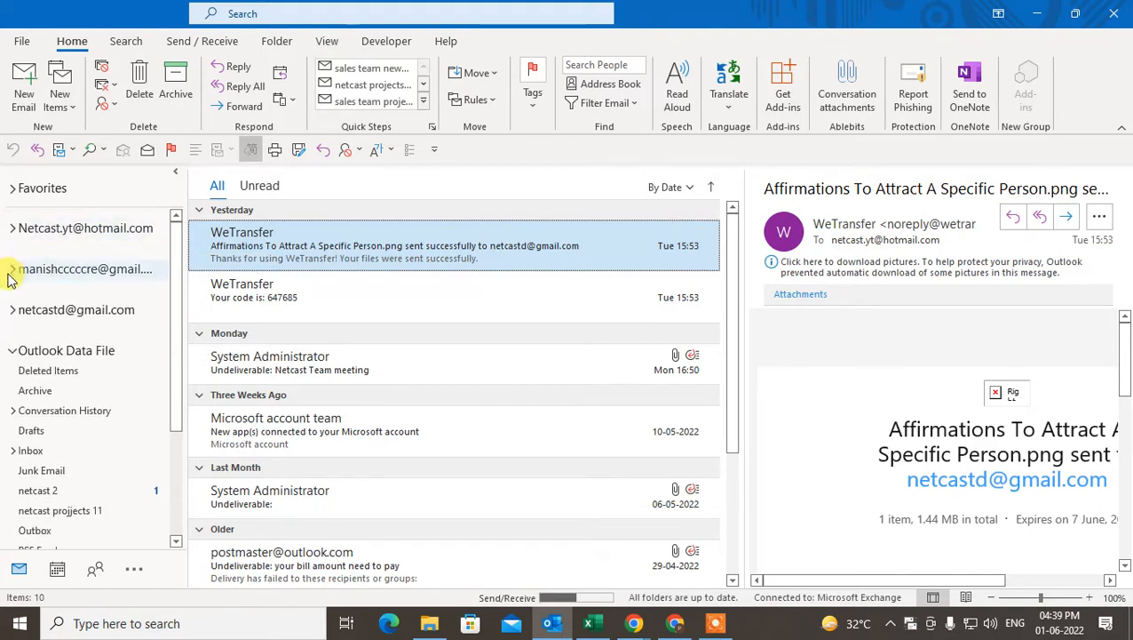
pyautogui.moveTo(86, 228)
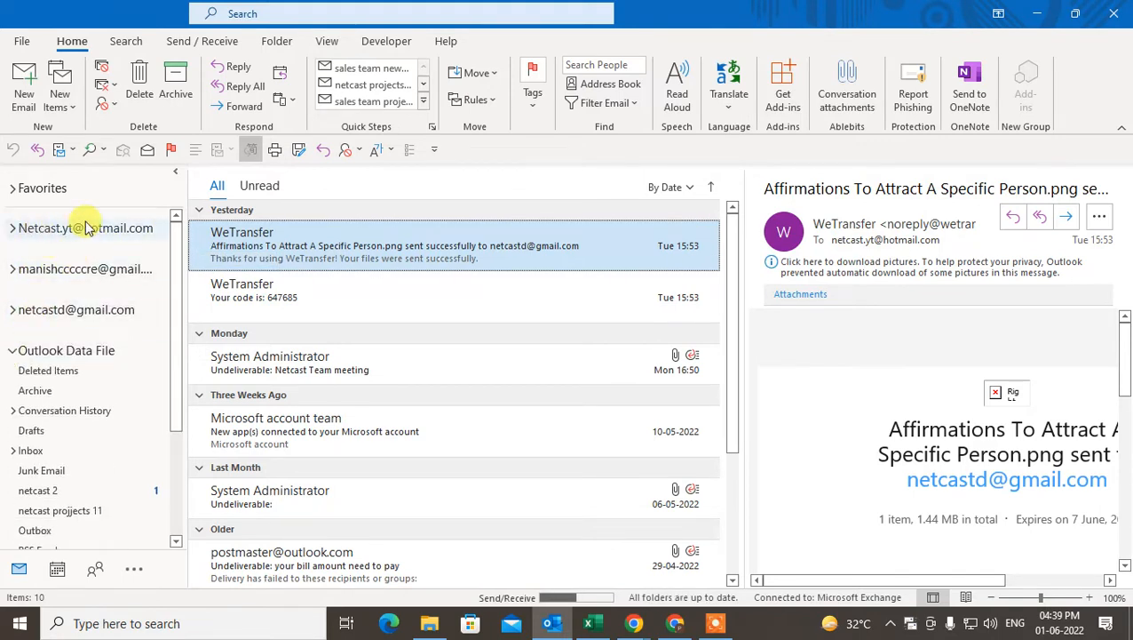
pyautogui.moveTo(46, 289)
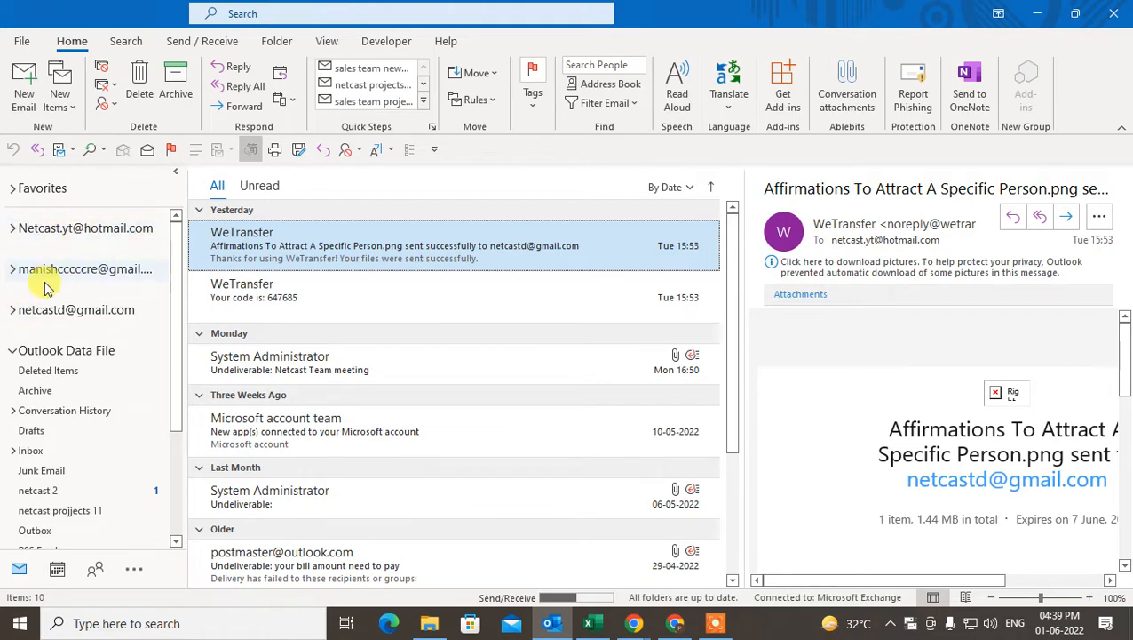
pyautogui.moveTo(178, 237)
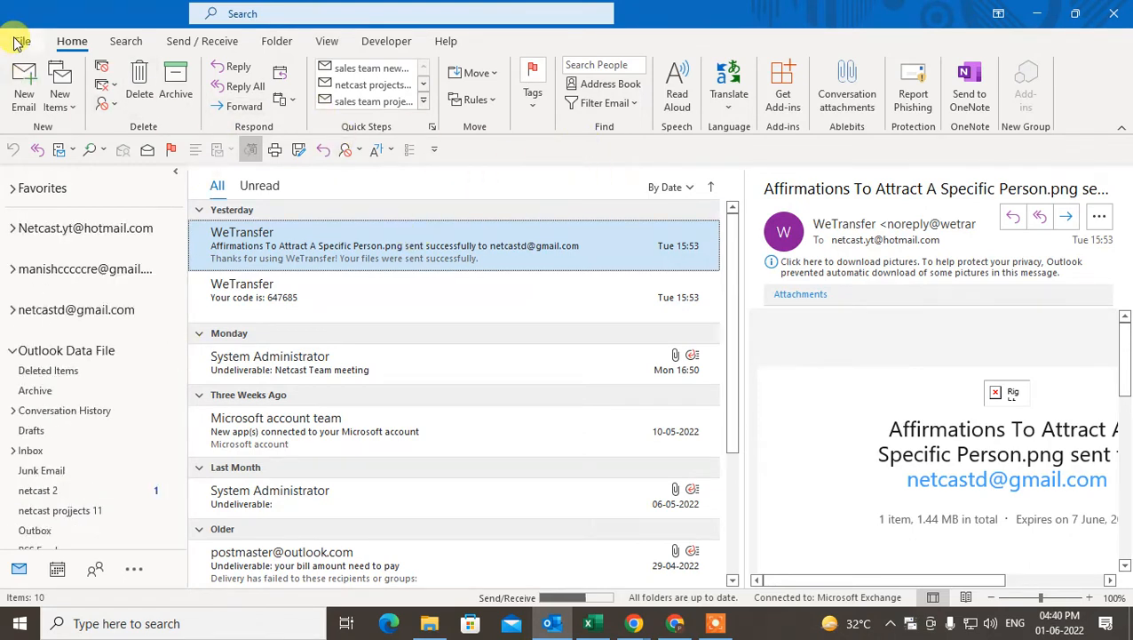
# Step: Go to File > Open & Export in the backstage view
pyautogui.click(18, 41)
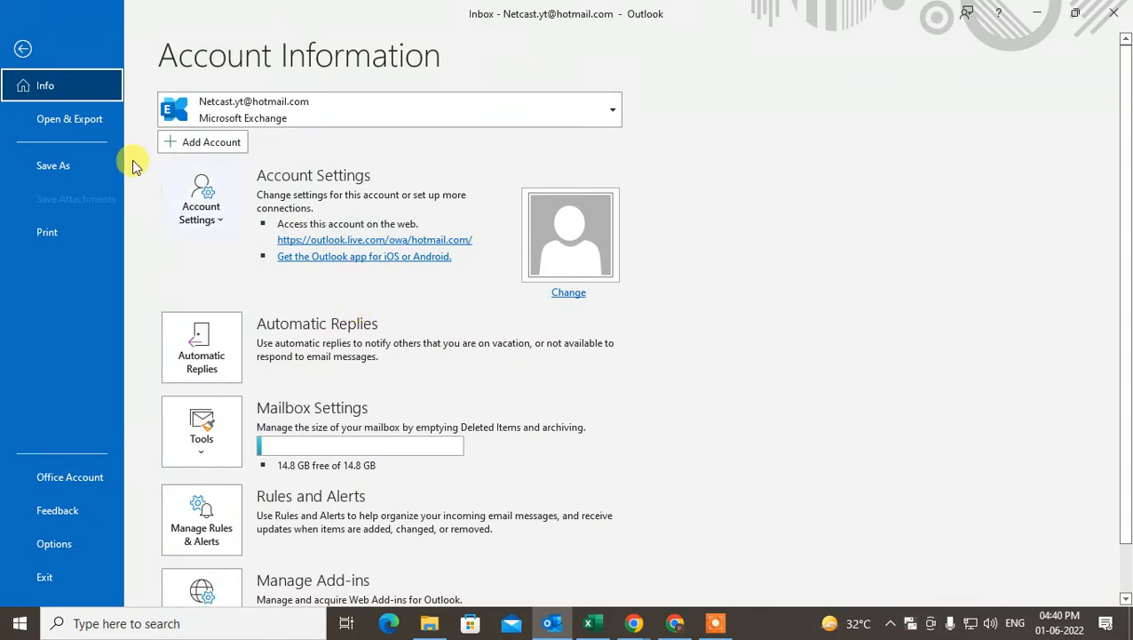
pyautogui.click(69, 118)
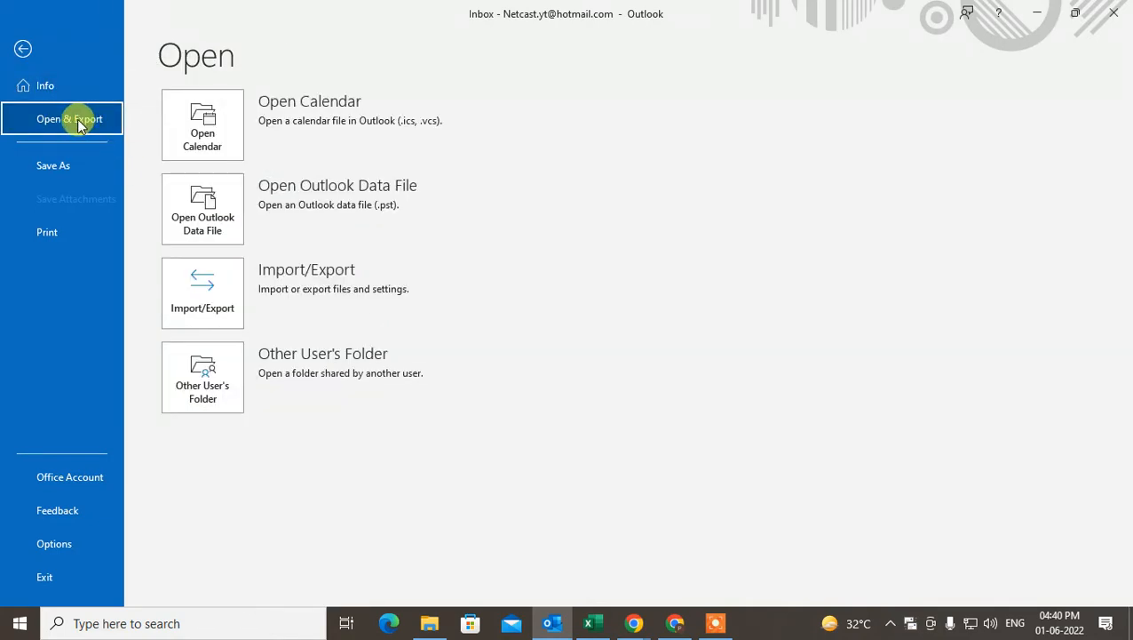
pyautogui.moveTo(284, 359)
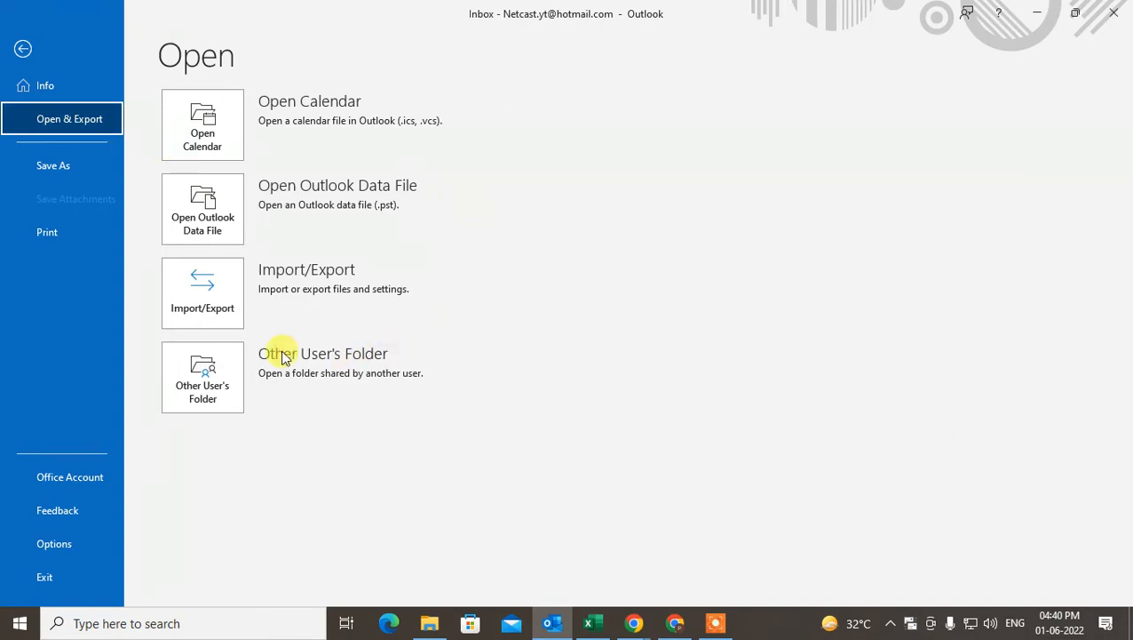
# Step: Start Import/Export, choose Export to a file with Outlook Data File (.pst) format
pyautogui.click(203, 293)
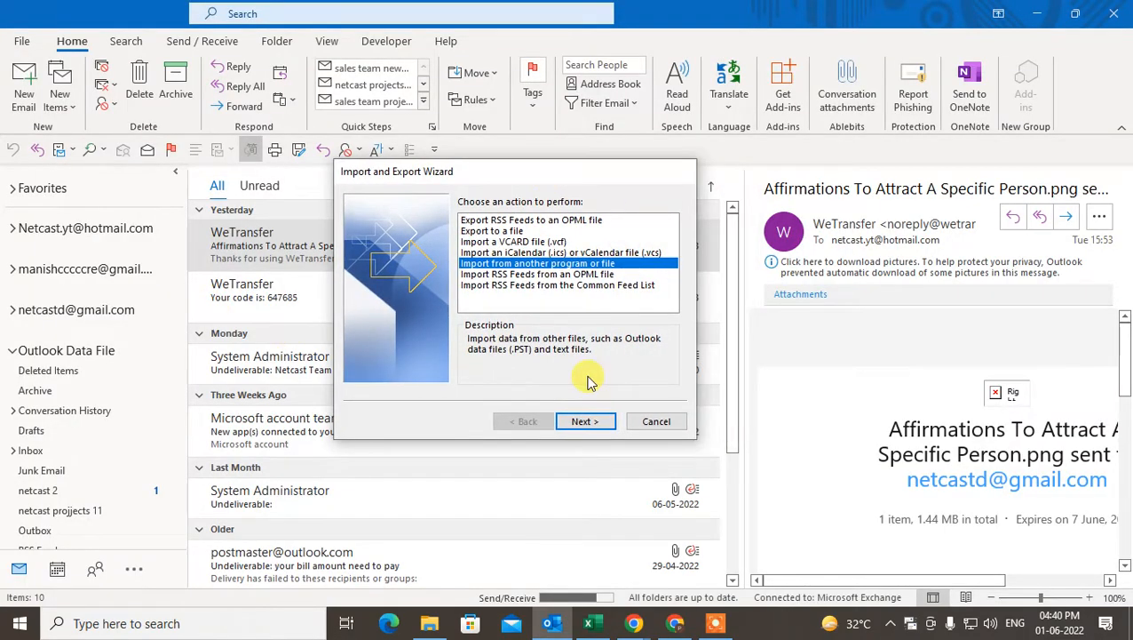
pyautogui.moveTo(480, 231)
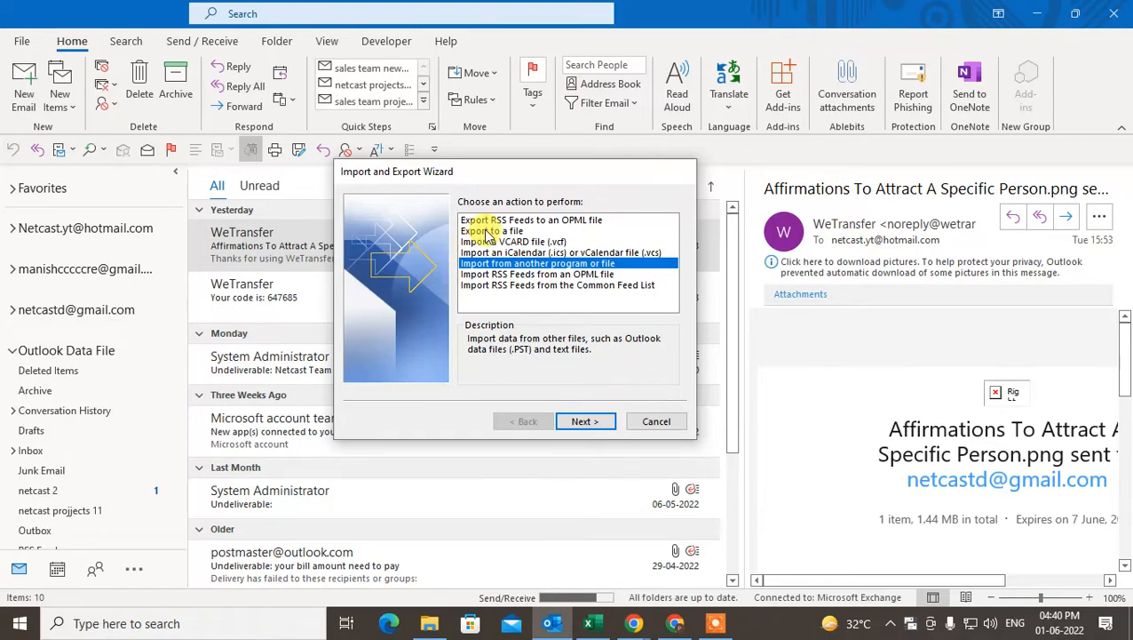
pyautogui.click(585, 421)
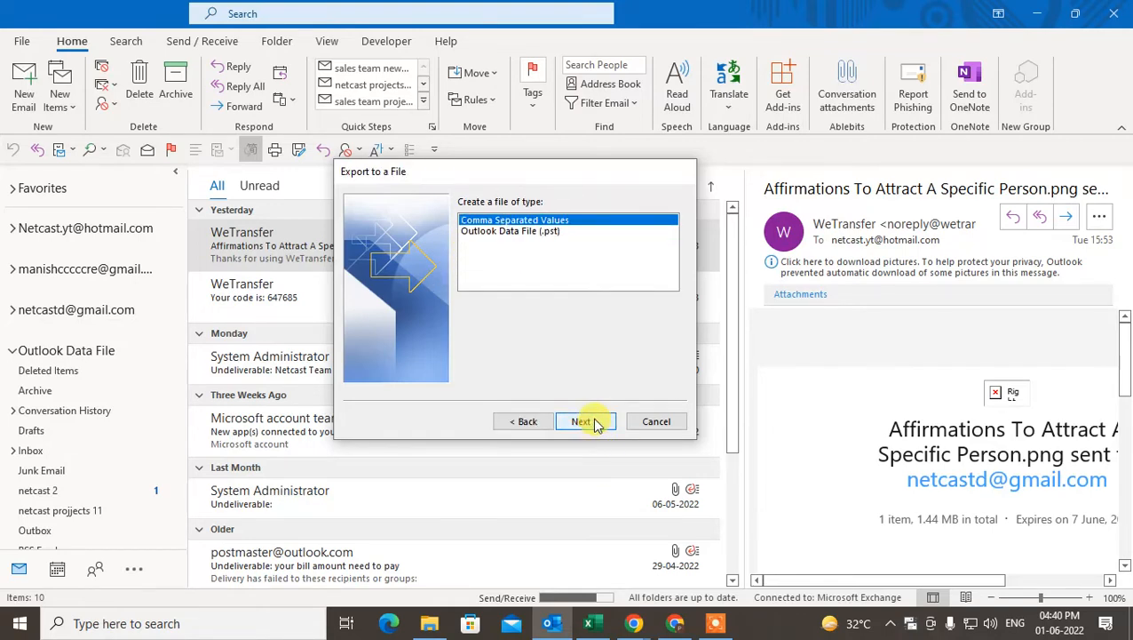
pyautogui.click(510, 231)
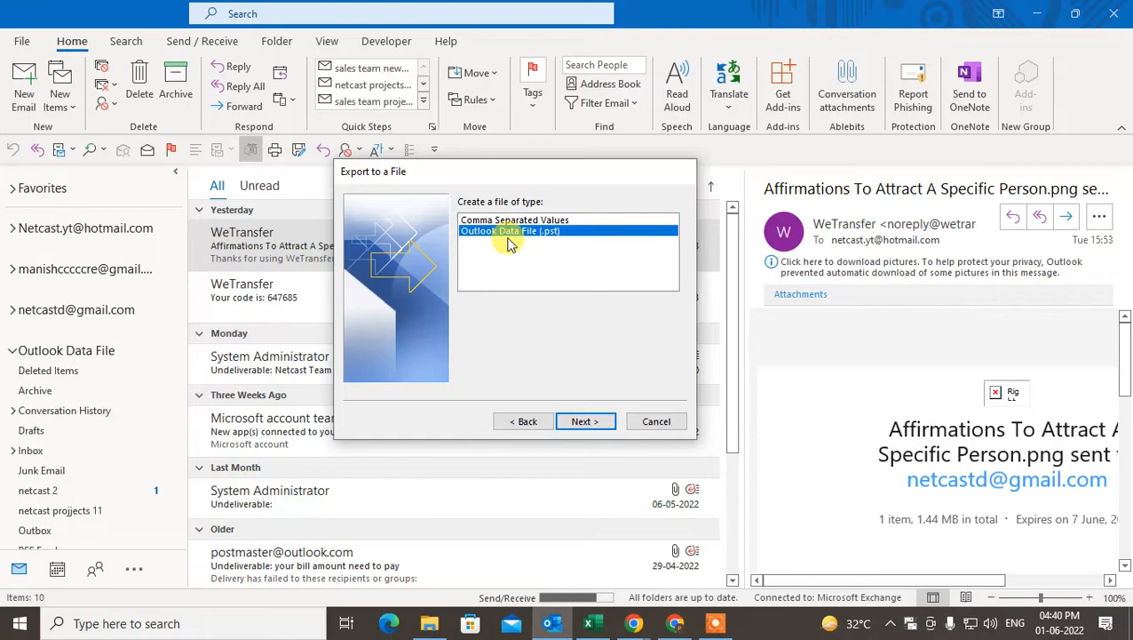
pyautogui.moveTo(585, 421)
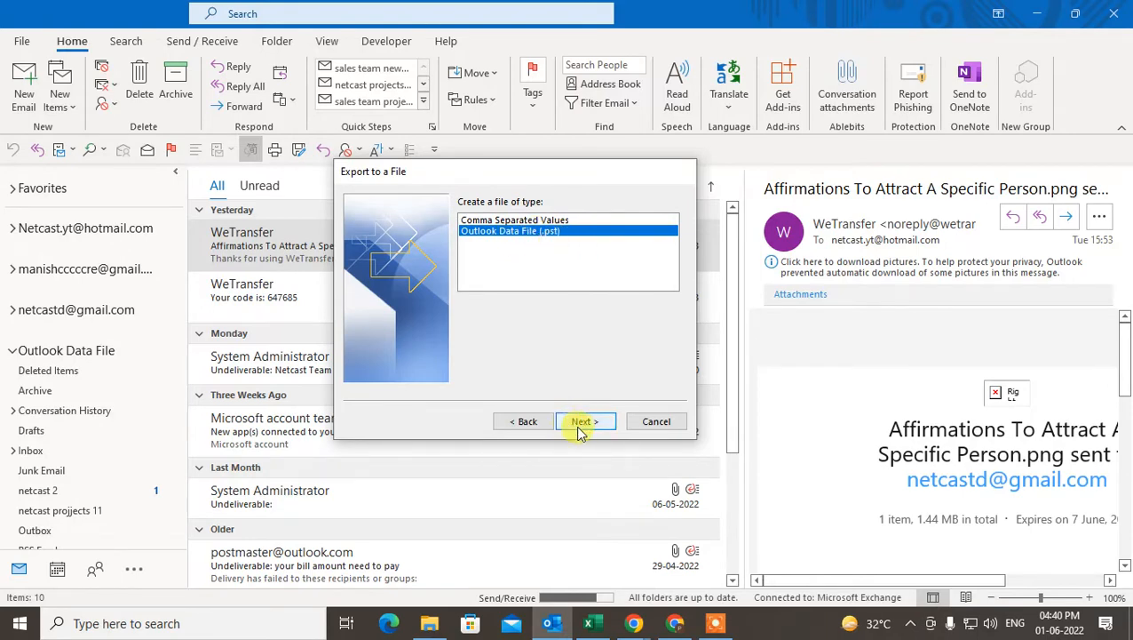
# Step: Select the Gmail account in the folder tree, expanded, with subfolders included for export
pyautogui.click(585, 421)
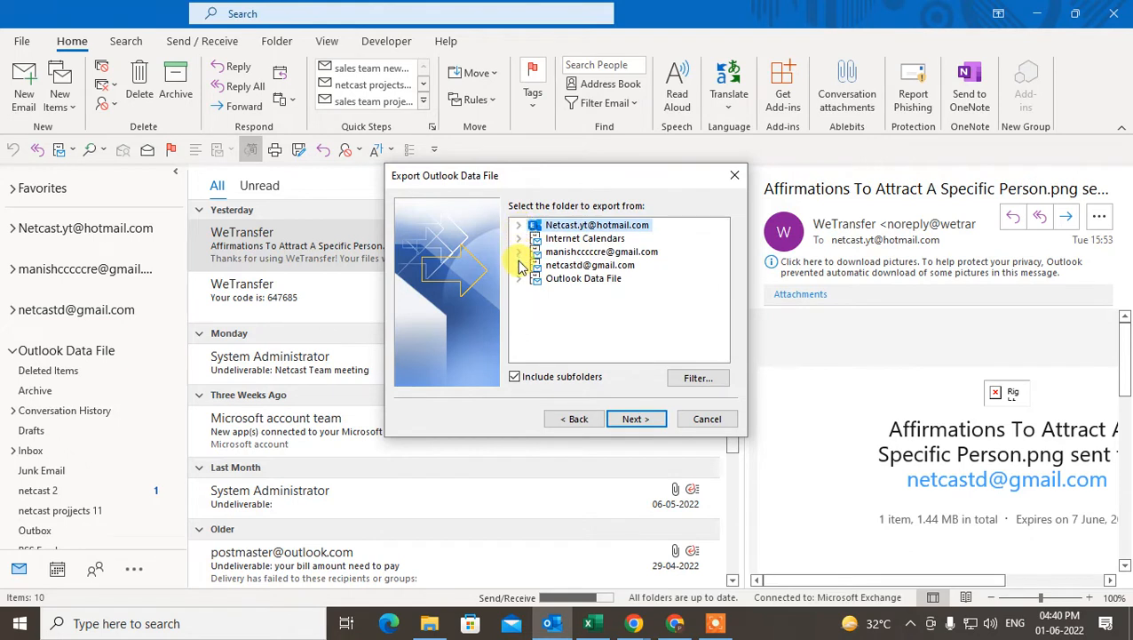
pyautogui.click(602, 252)
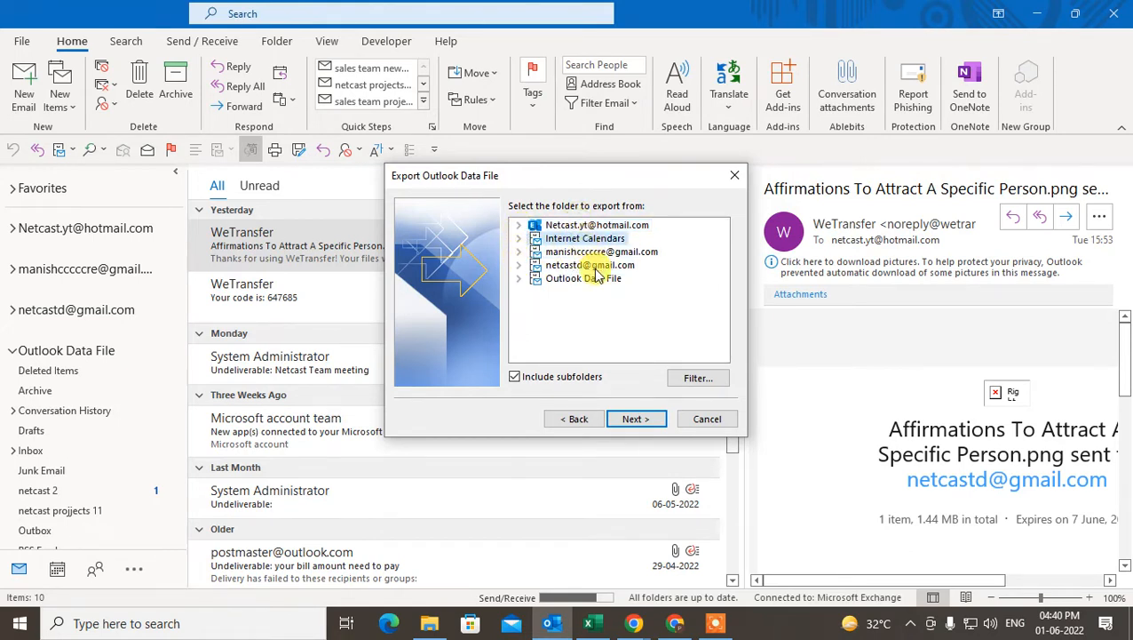
pyautogui.click(576, 278)
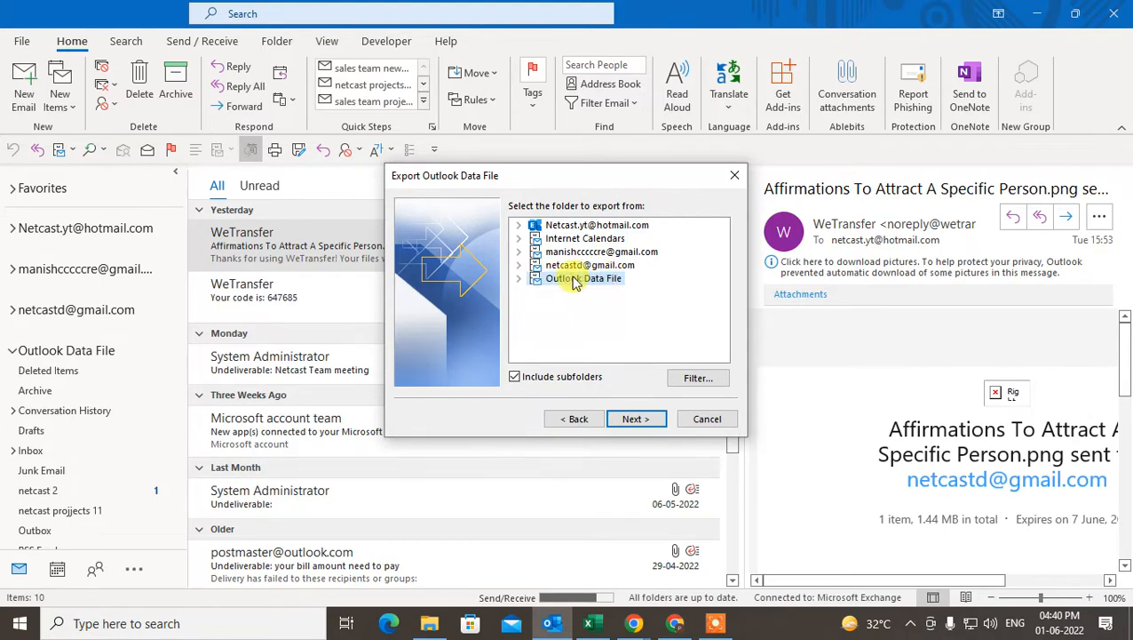
pyautogui.click(602, 252)
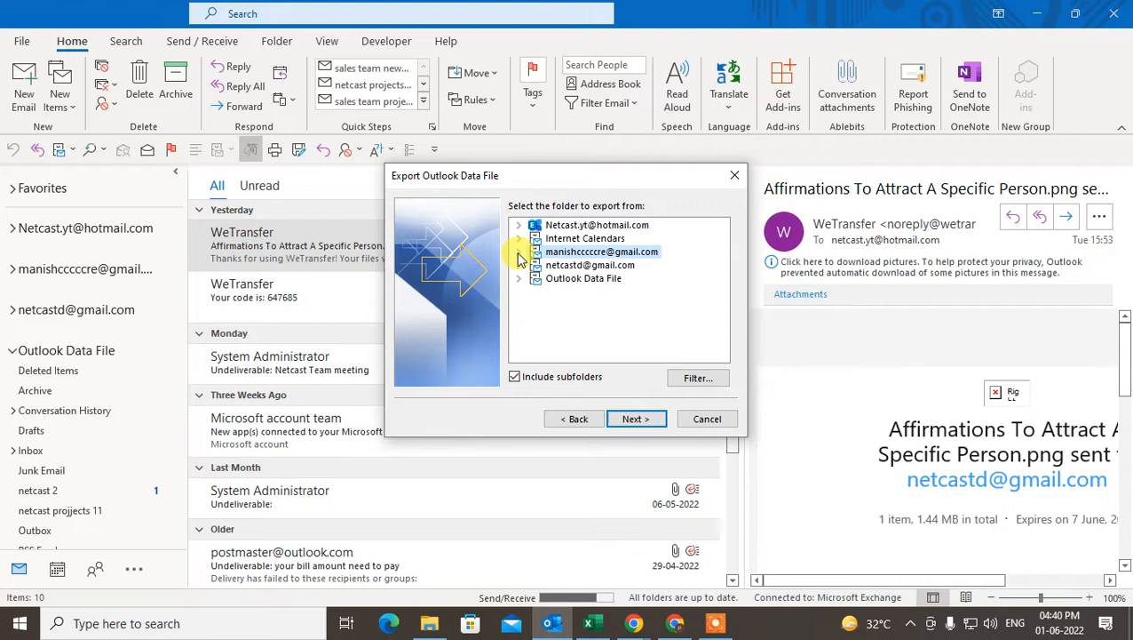
pyautogui.click(519, 251)
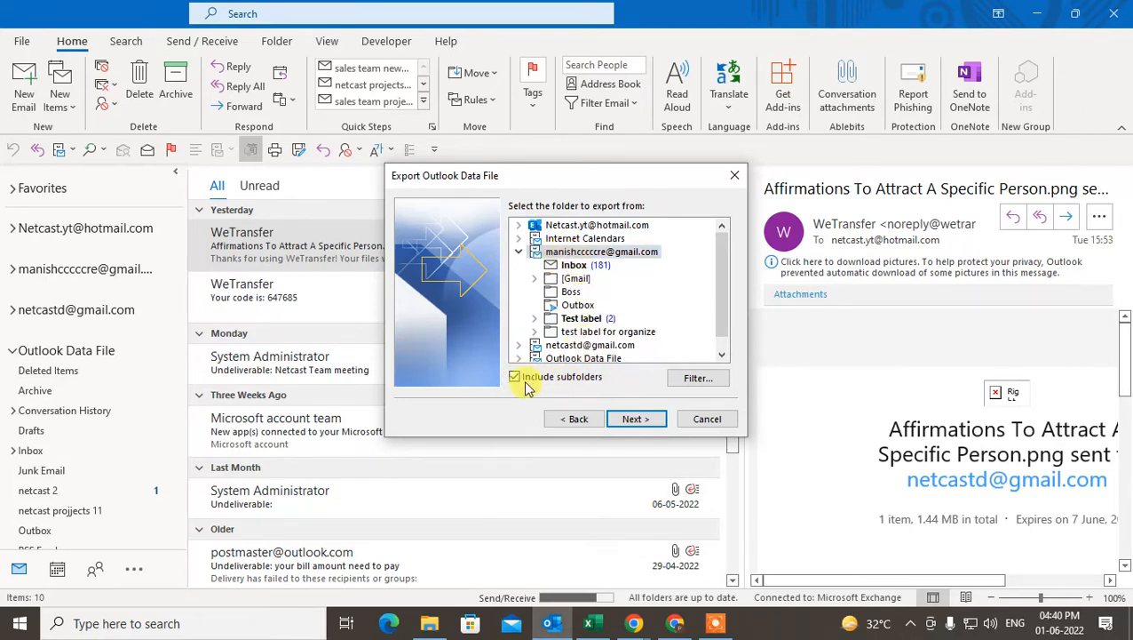
# Step: Set the export destination to a new file 'migrate backup for gmail 2' in Documents
pyautogui.click(636, 418)
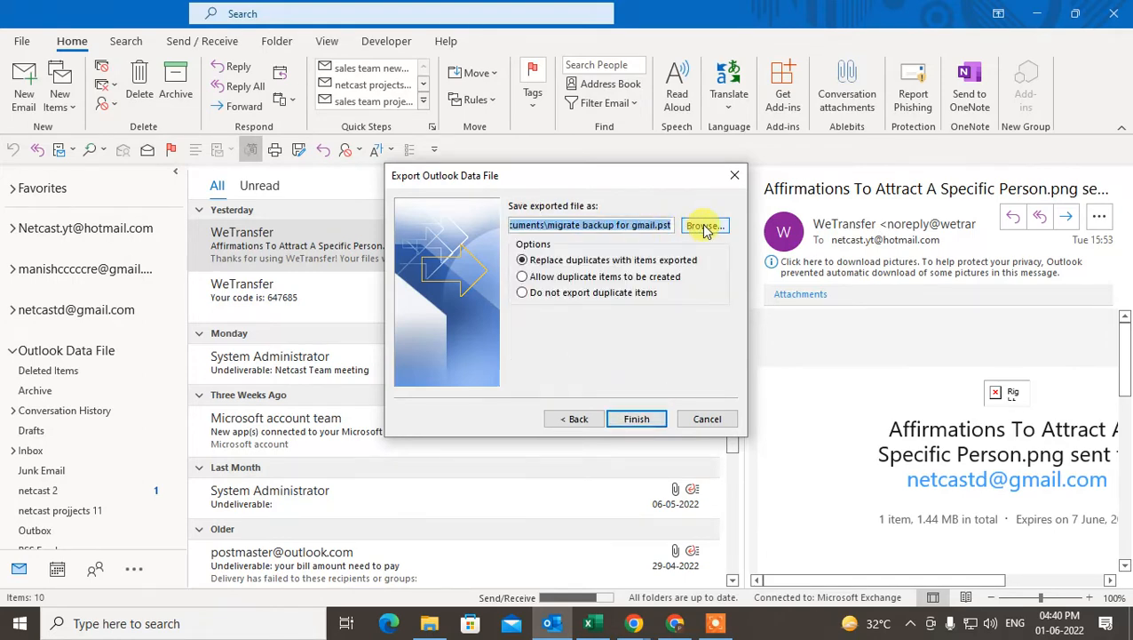
pyautogui.click(704, 225)
pyautogui.write('migrate backup for gmail 2')
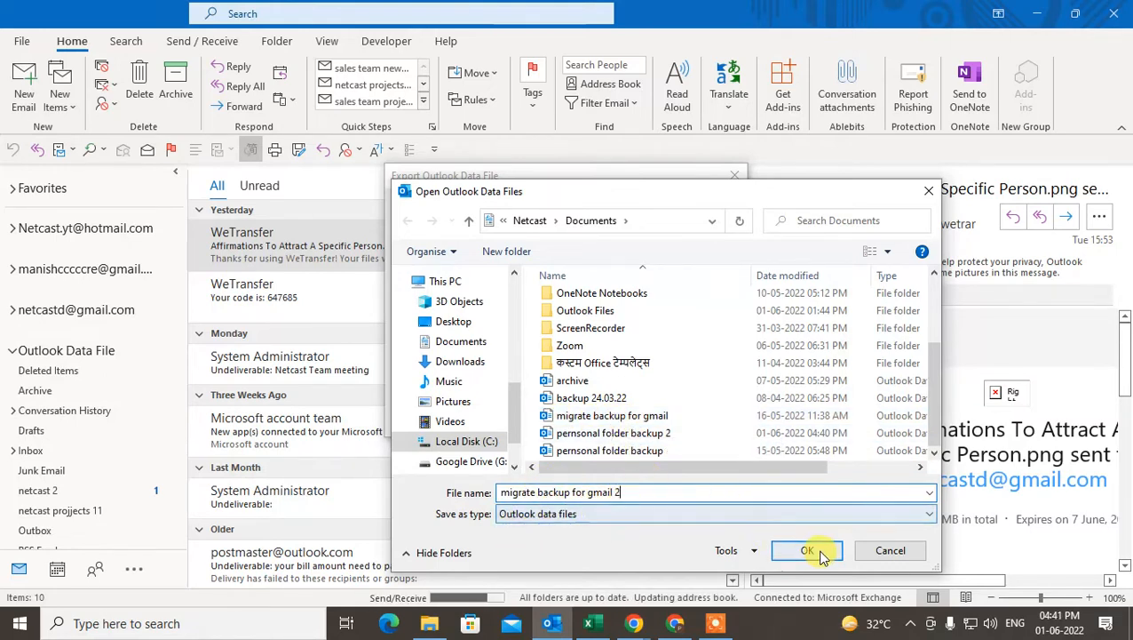
pyautogui.click(808, 550)
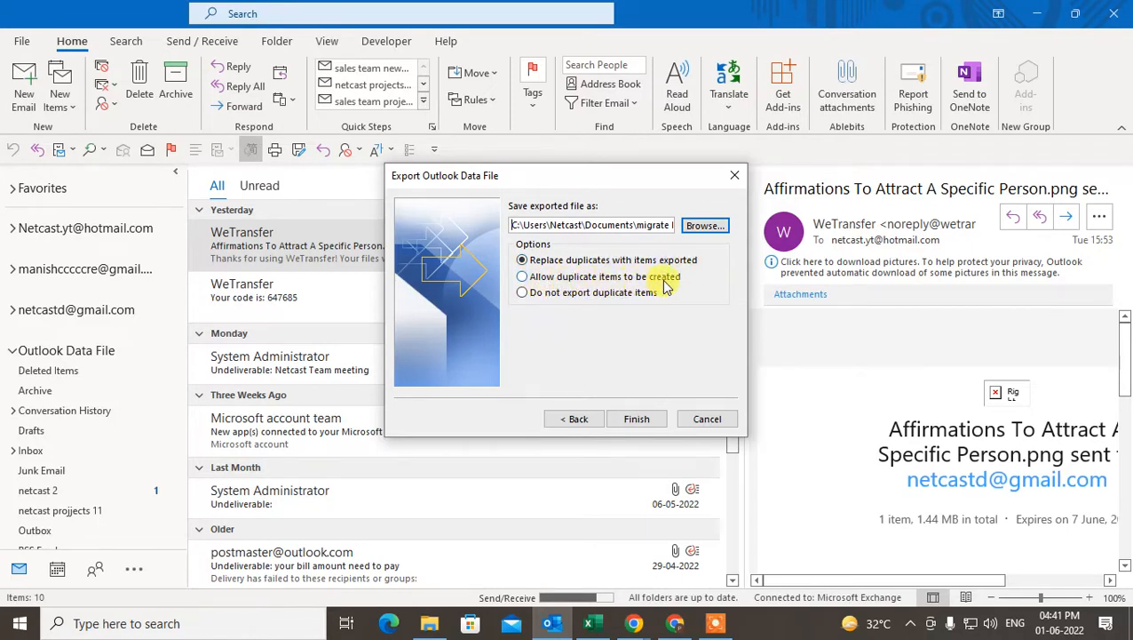
# Step: Choose 'Do not export duplicate items' and finish the mailbox export
pyautogui.click(522, 293)
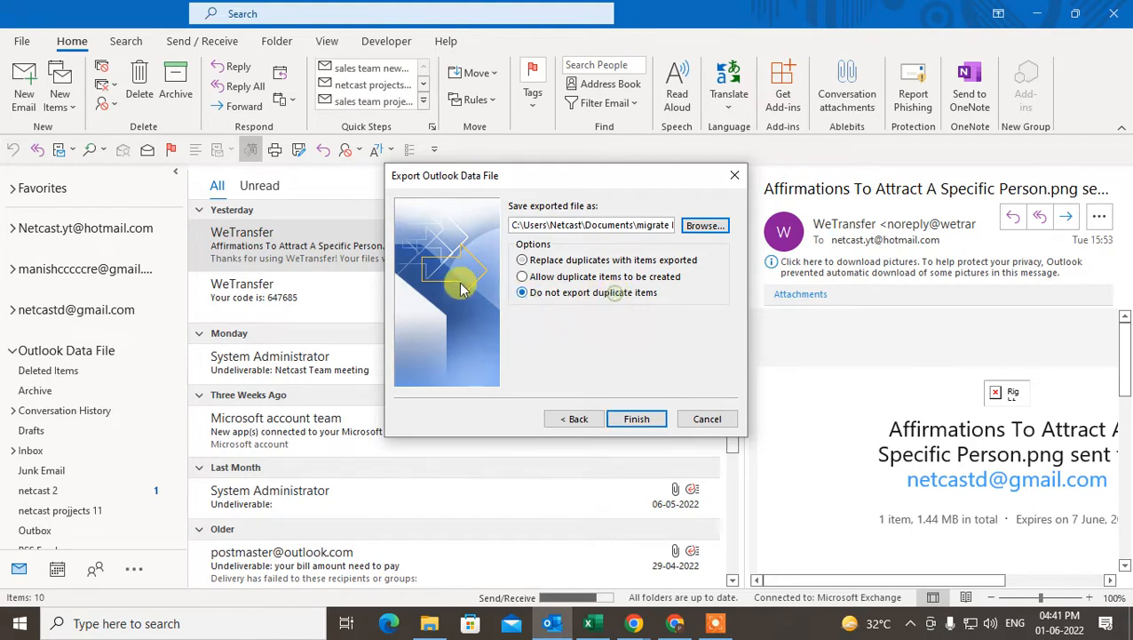
pyautogui.click(636, 418)
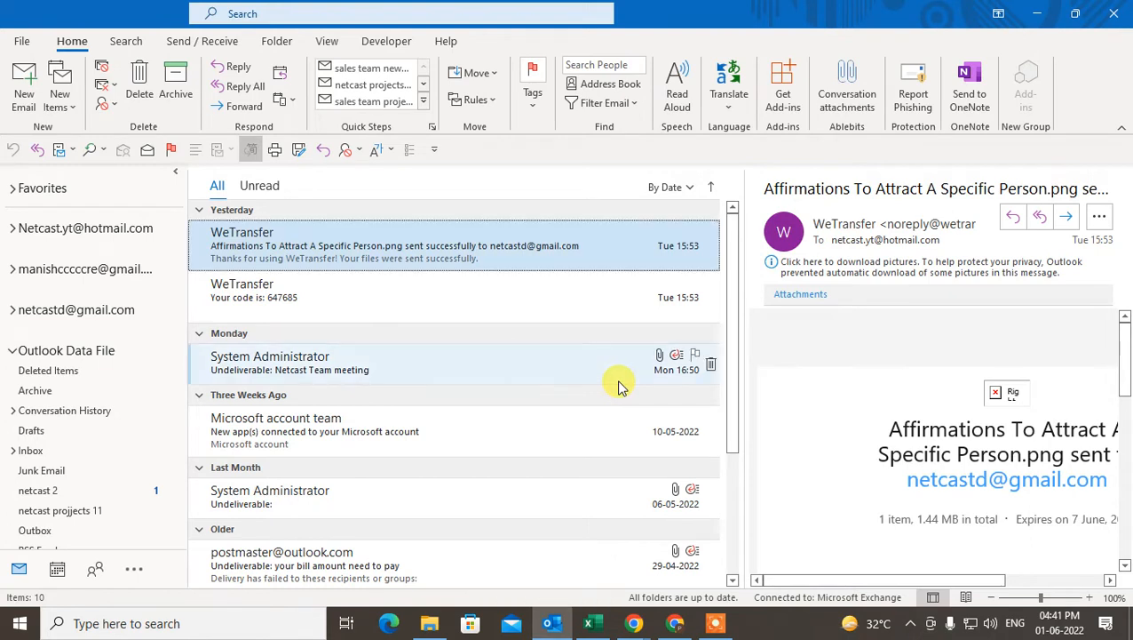
pyautogui.moveTo(49, 370)
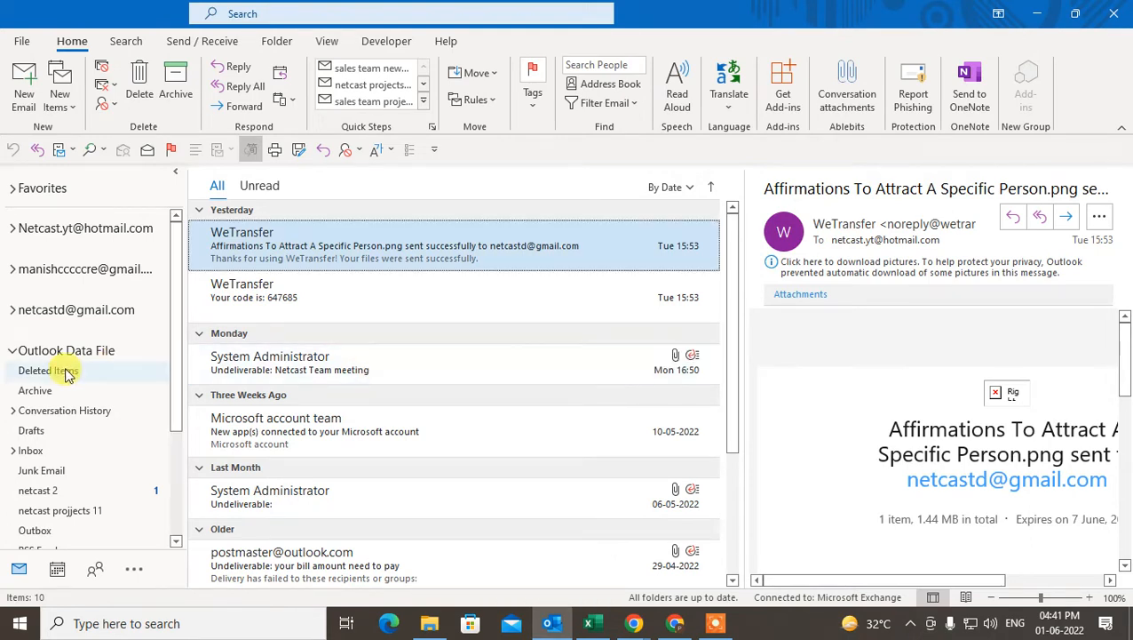
# Step: Collapse and re-expand the Outlook Data File folders, then close Outlook
pyautogui.click(10, 350)
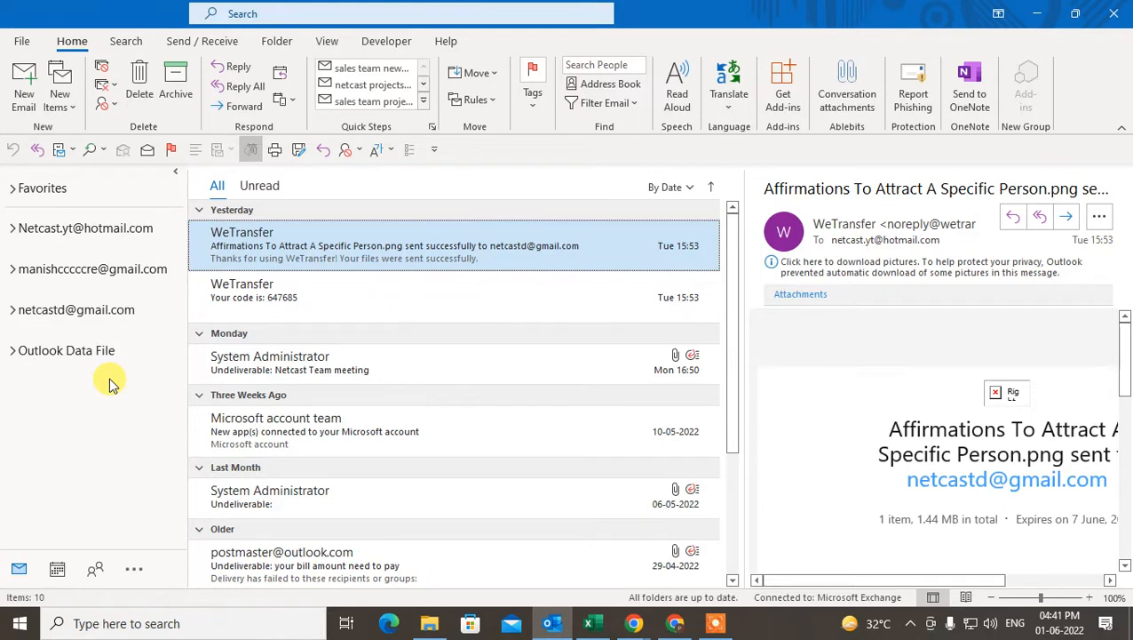
pyautogui.moveTo(56, 384)
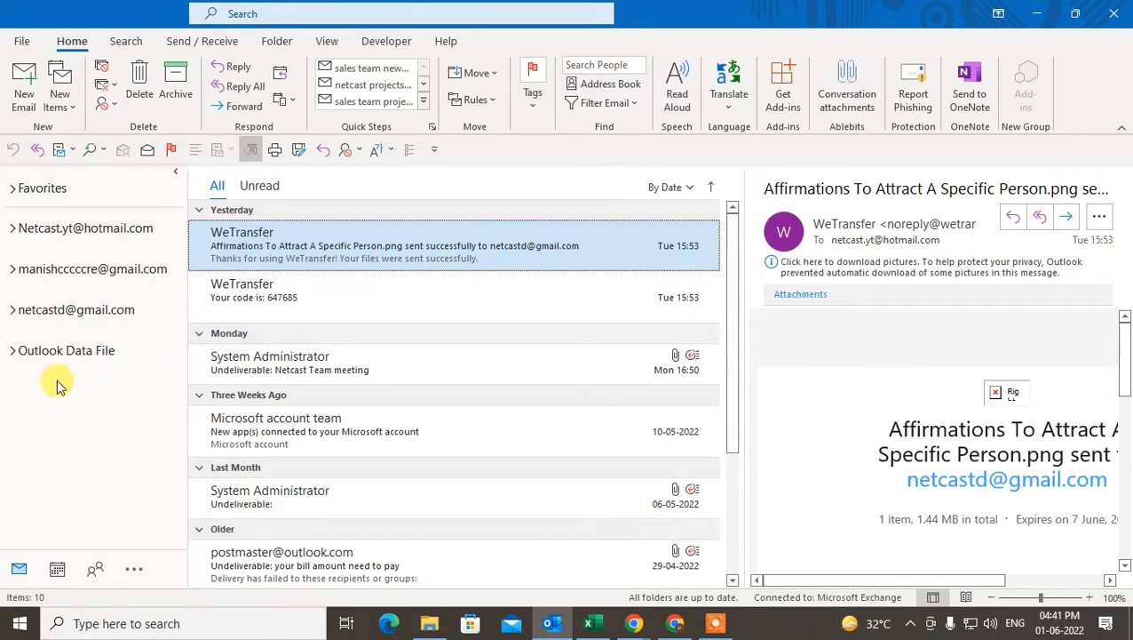
pyautogui.click(11, 350)
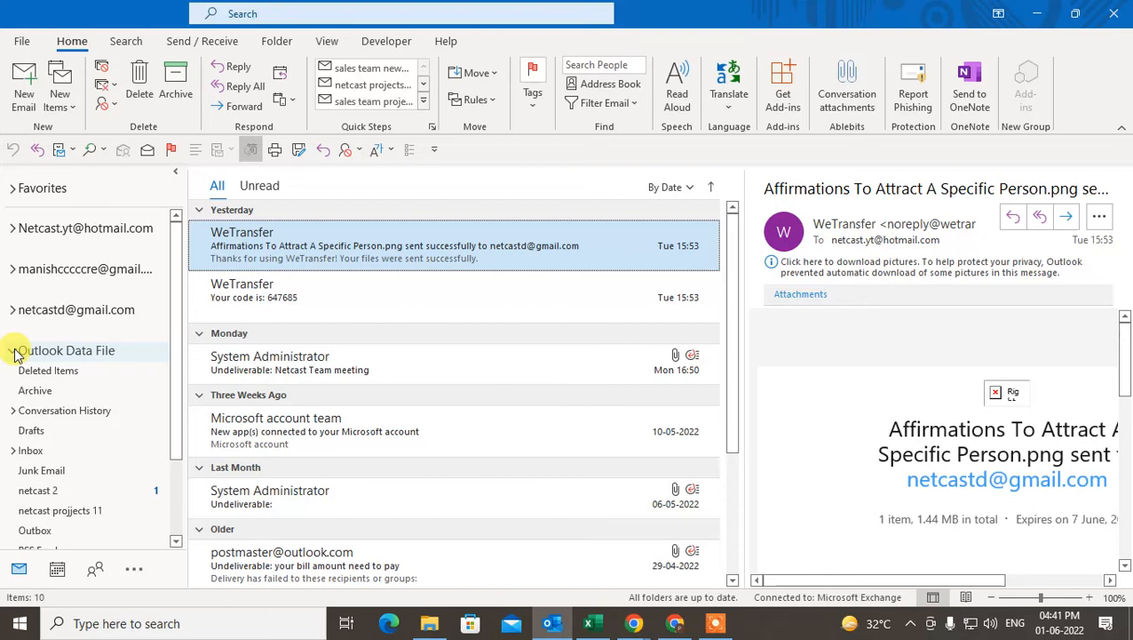
pyautogui.click(10, 351)
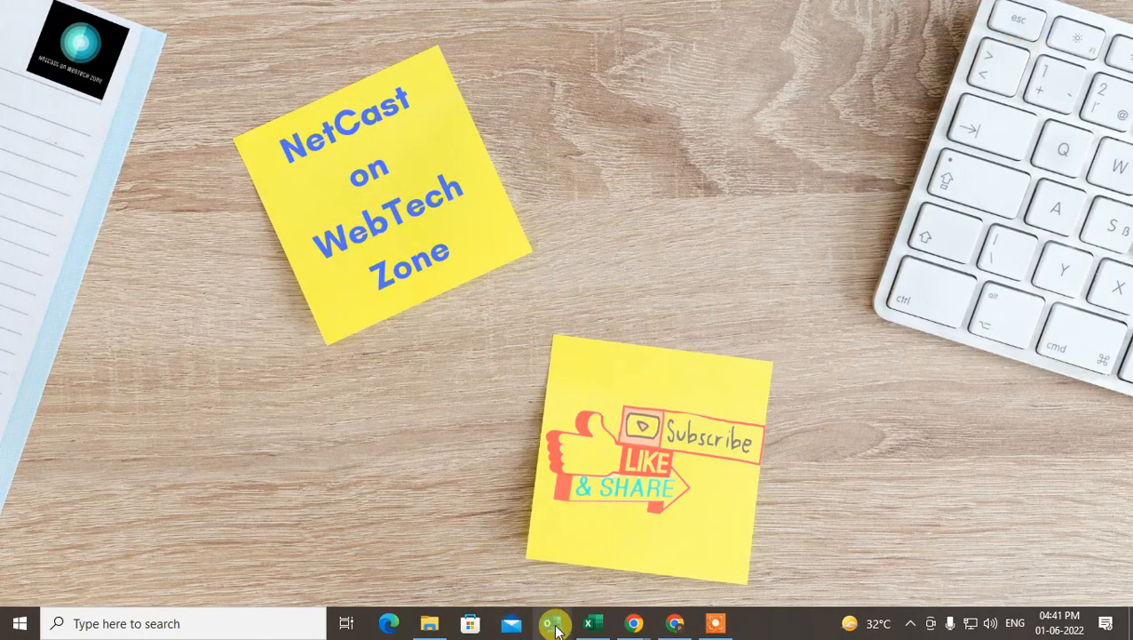
# Step: Relaunch Outlook from the taskbar so the mailbox shows again
pyautogui.click(555, 622)
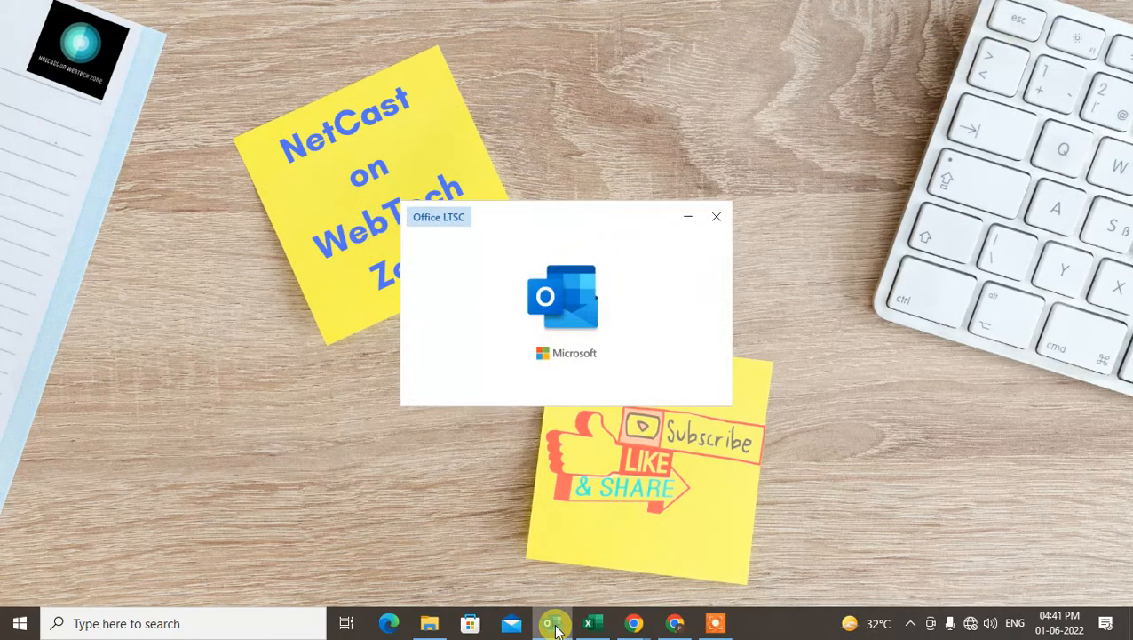
pyautogui.click(555, 623)
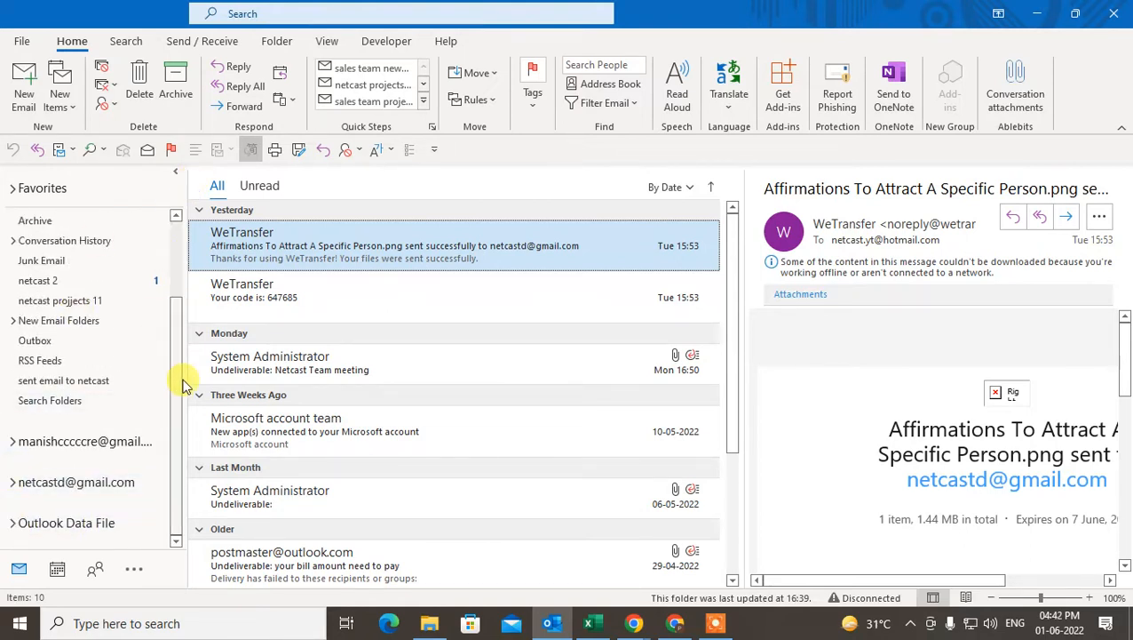
pyautogui.moveTo(176, 460)
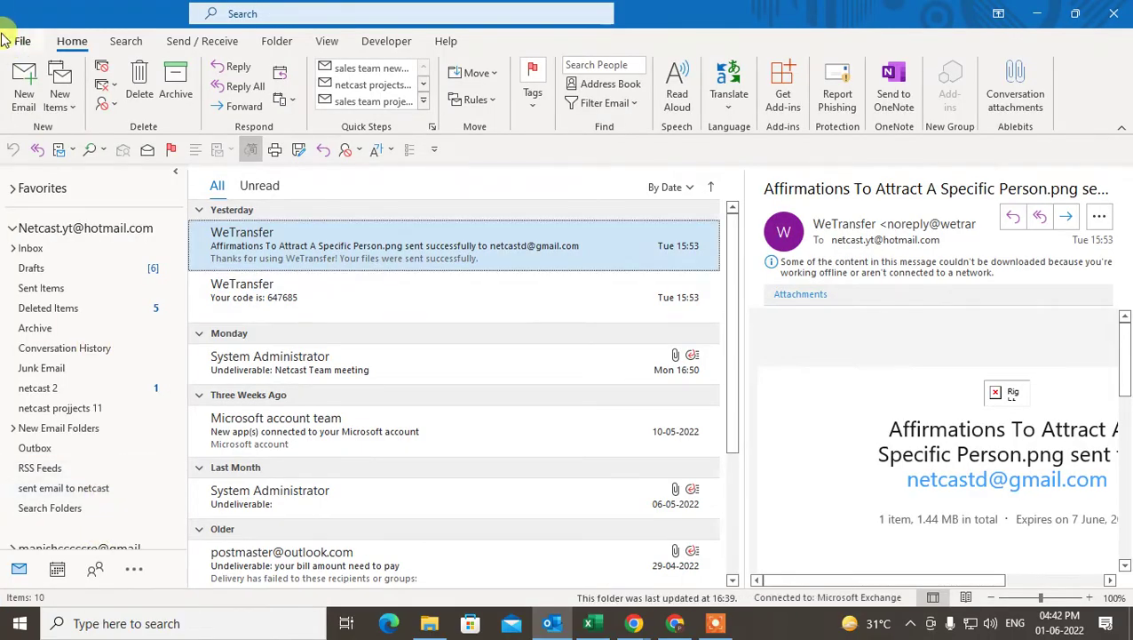
# Step: Reach Account Settings' Data Files list and review the existing data file entries
pyautogui.click(26, 41)
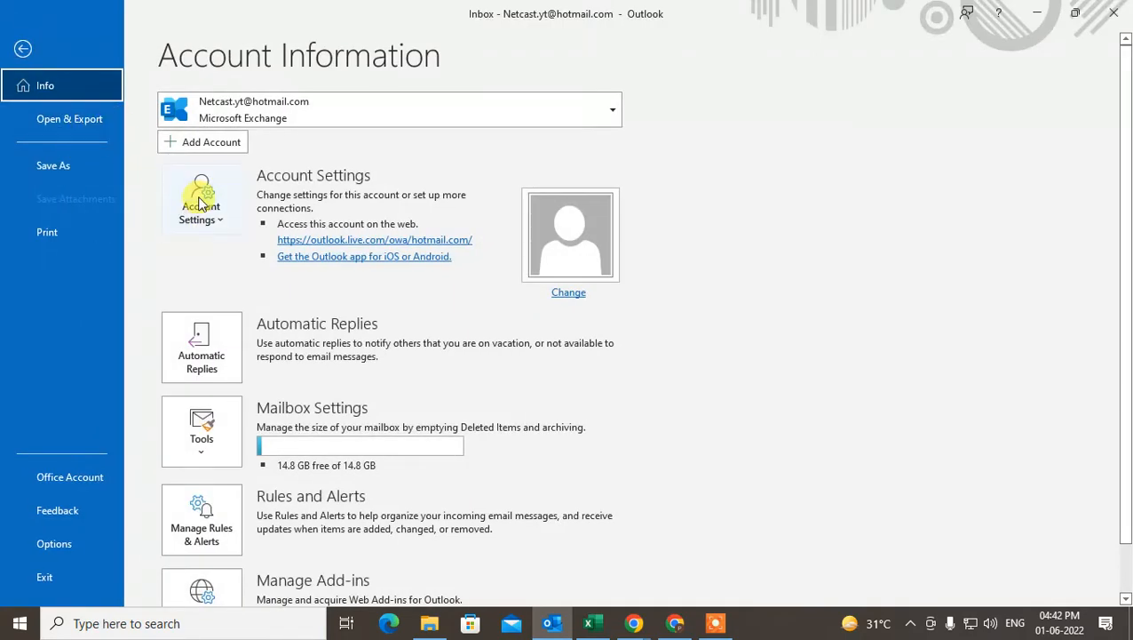
pyautogui.click(201, 200)
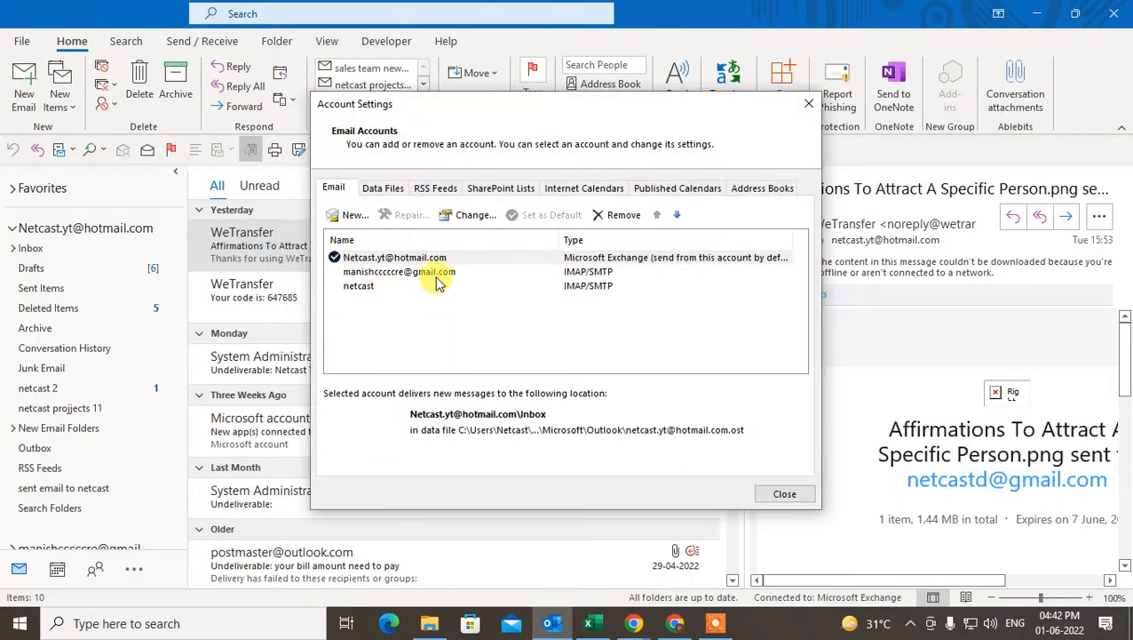
pyautogui.click(383, 187)
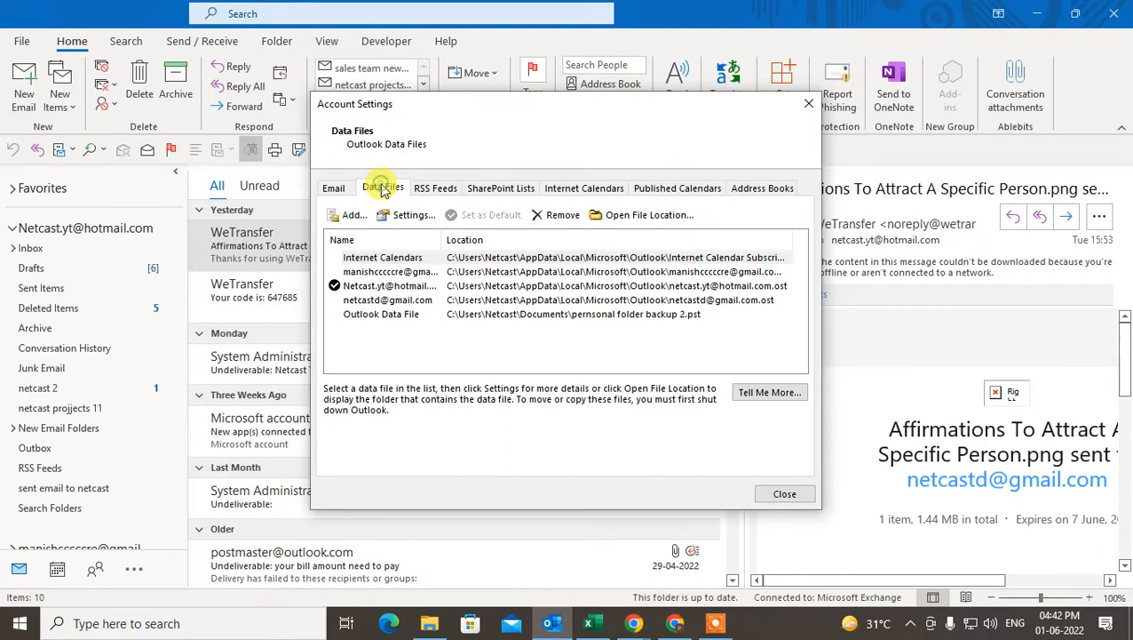
pyautogui.click(381, 314)
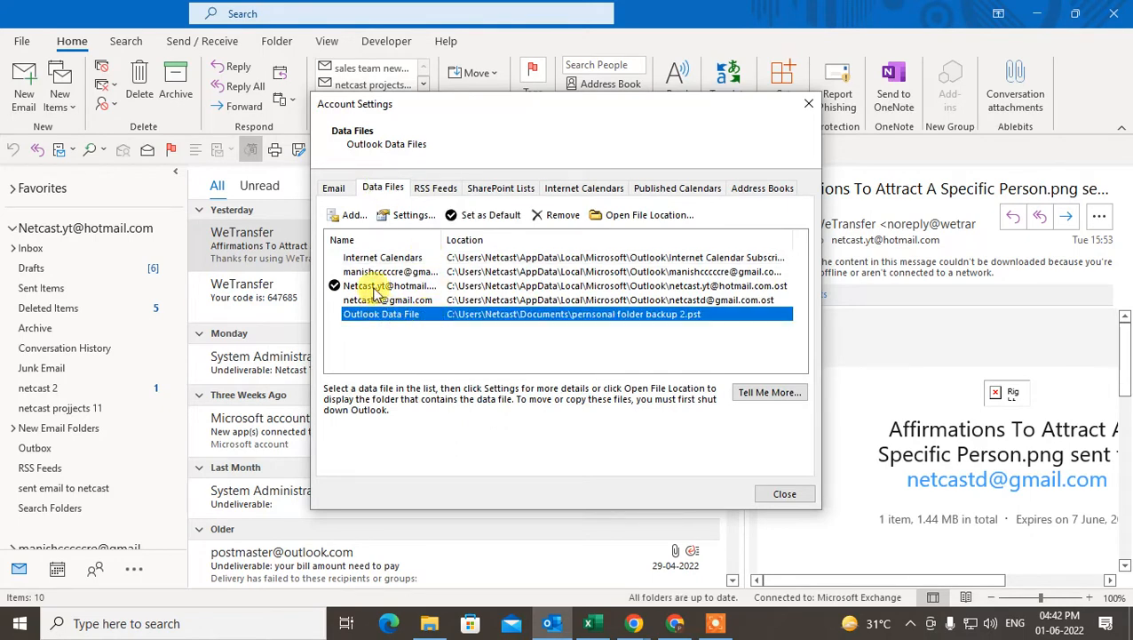
pyautogui.click(388, 299)
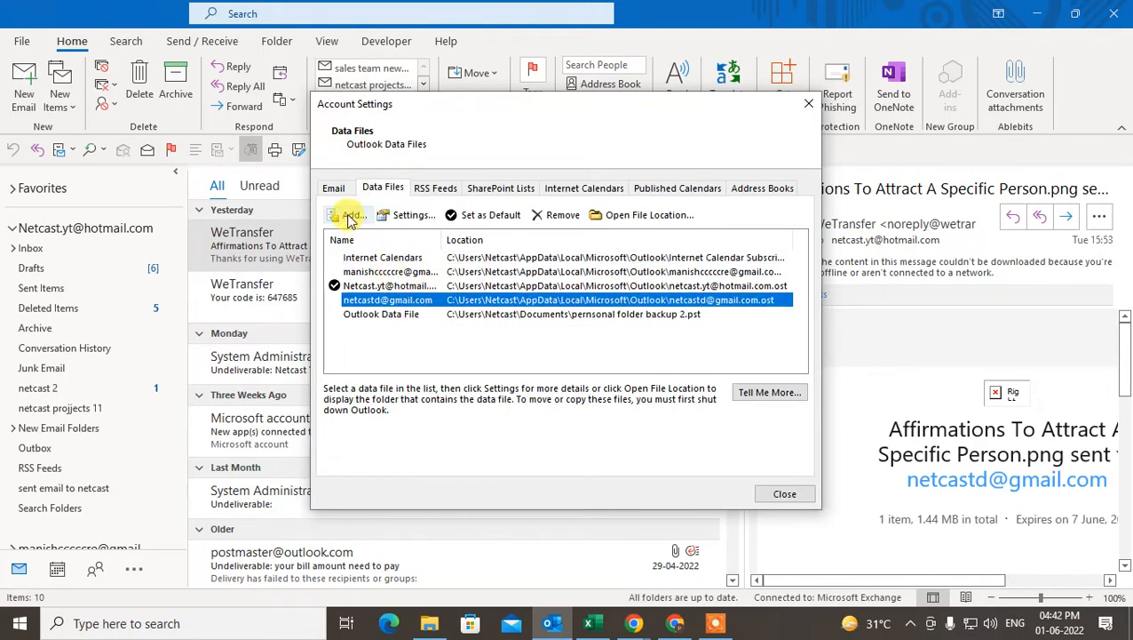
# Step: Add 'migrate backup for gmail 2.pst' from Documents as a new Outlook data file
pyautogui.click(347, 215)
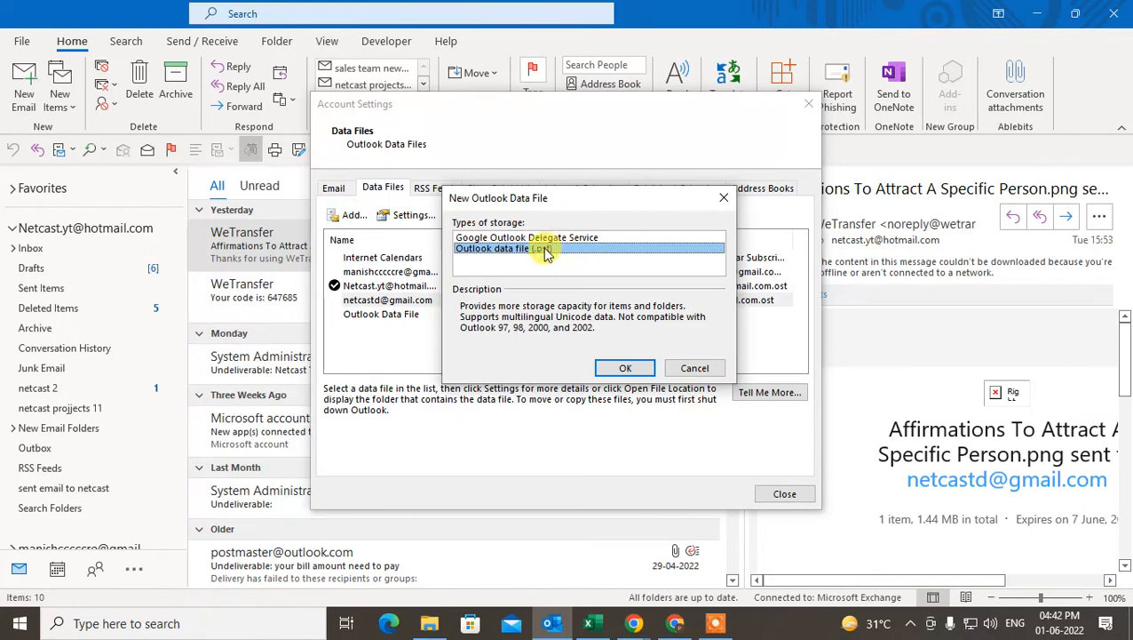
pyautogui.click(624, 368)
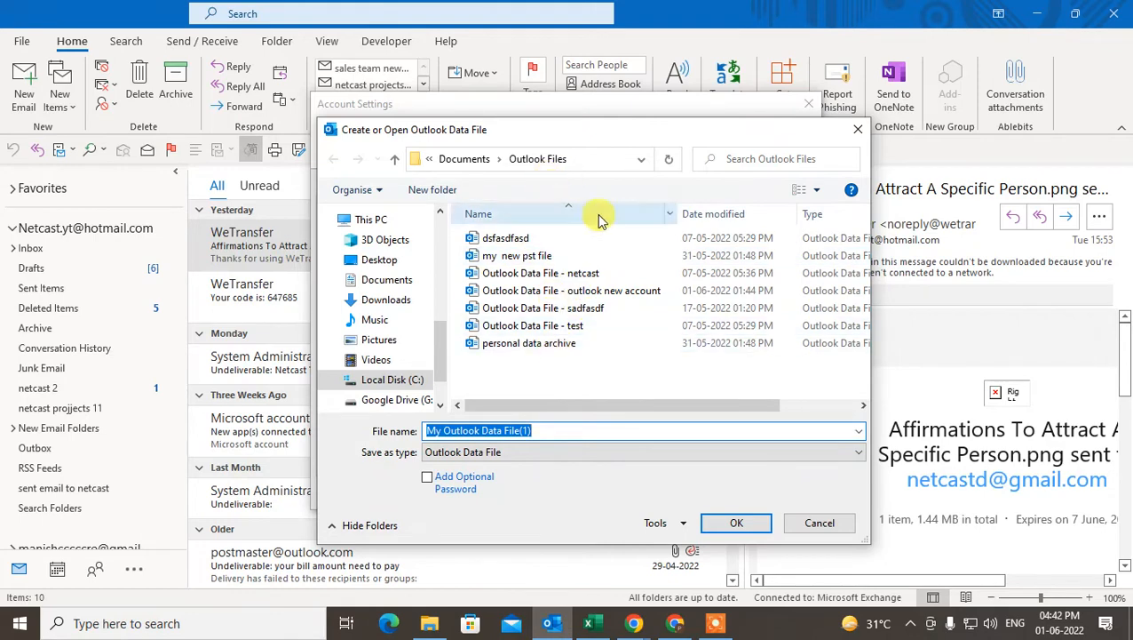
pyautogui.click(567, 290)
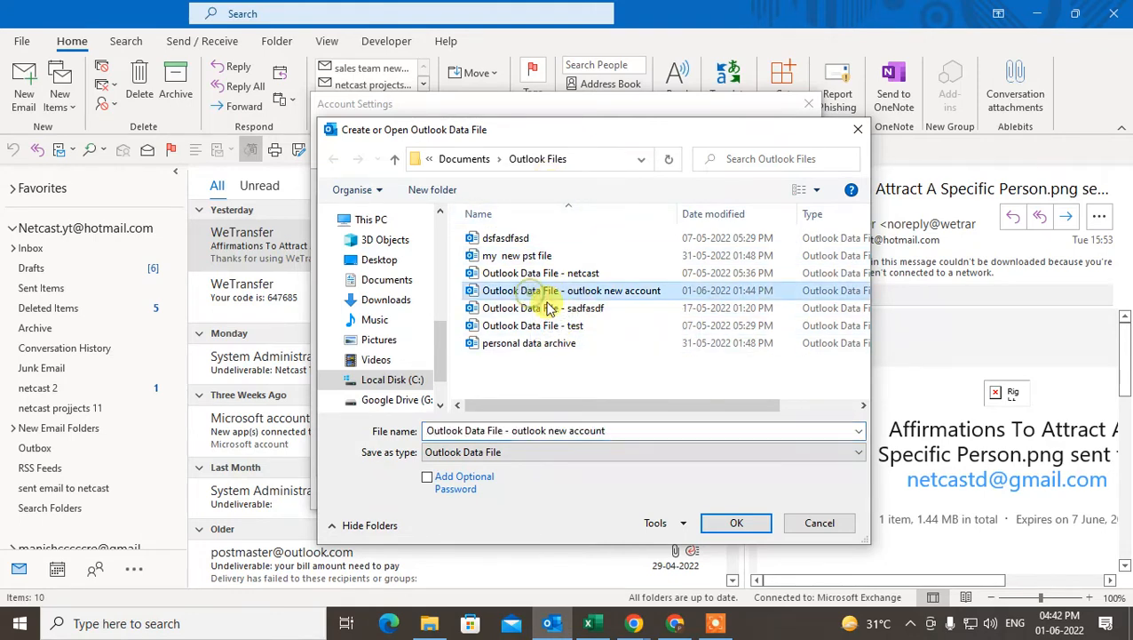
pyautogui.click(529, 343)
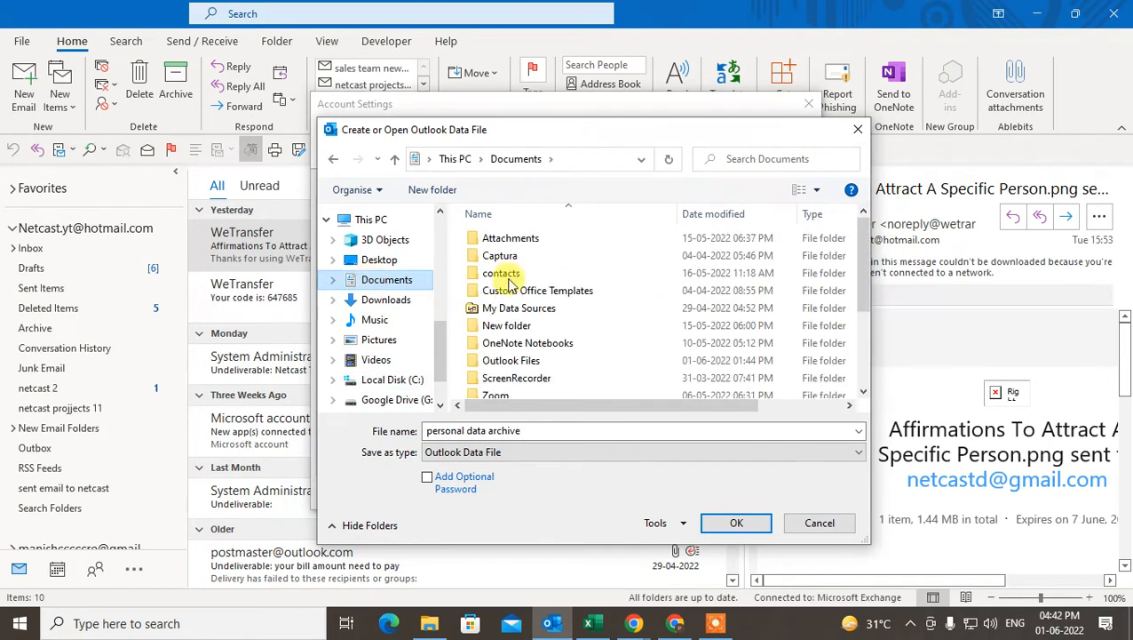
pyautogui.click(538, 336)
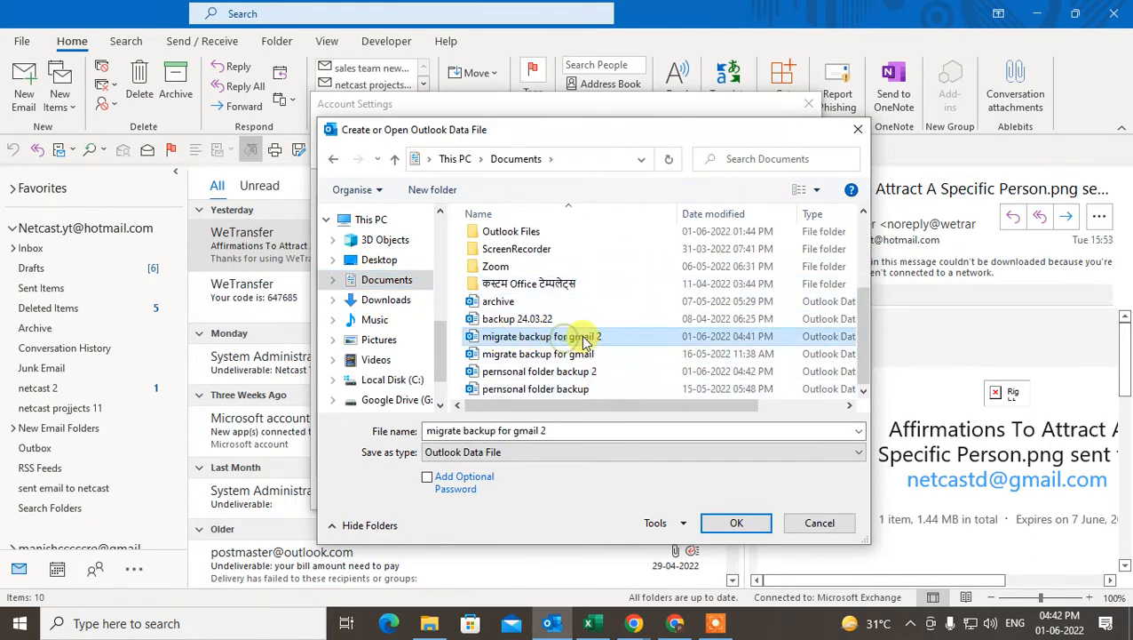
pyautogui.click(735, 523)
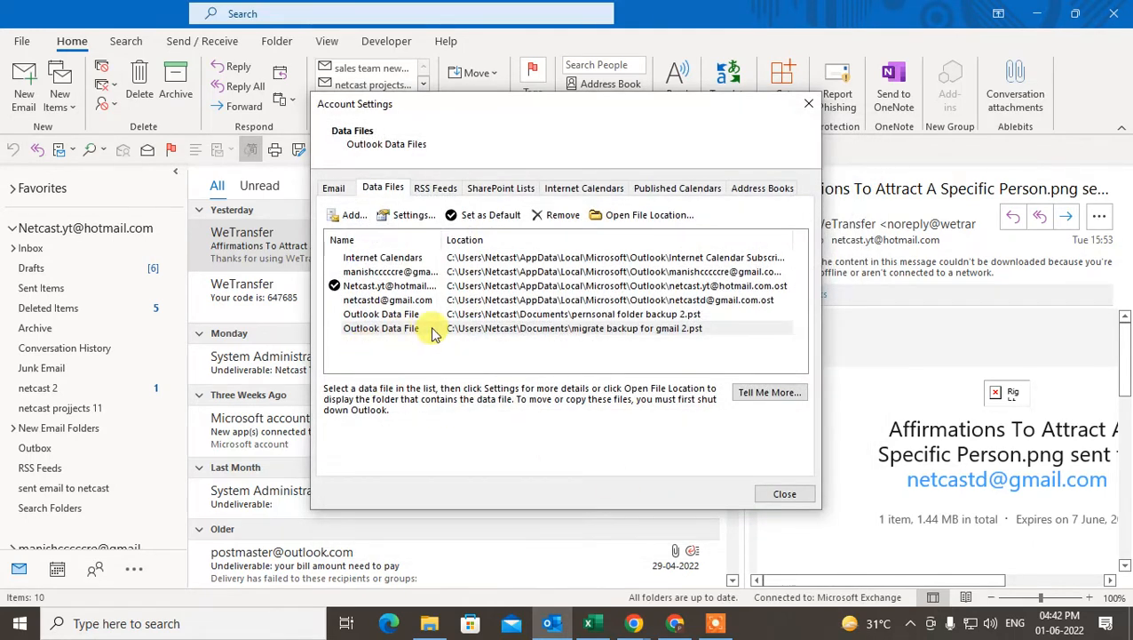
pyautogui.moveTo(639, 315)
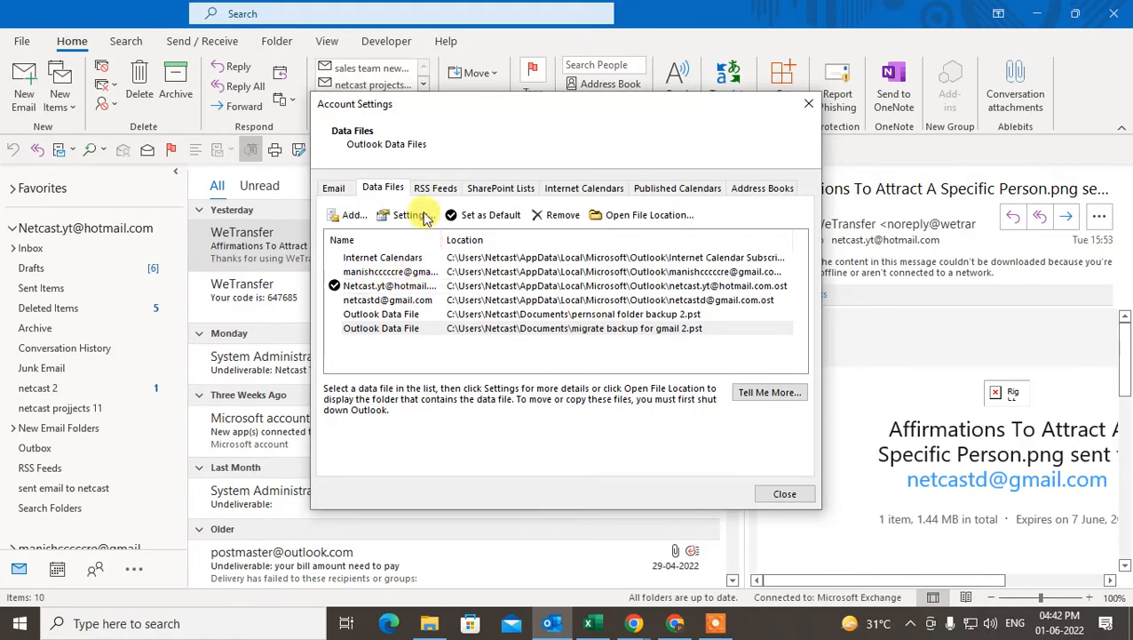
# Step: Review the data file entries including 'personal folder backup 2', then close Account Settings
pyautogui.click(391, 271)
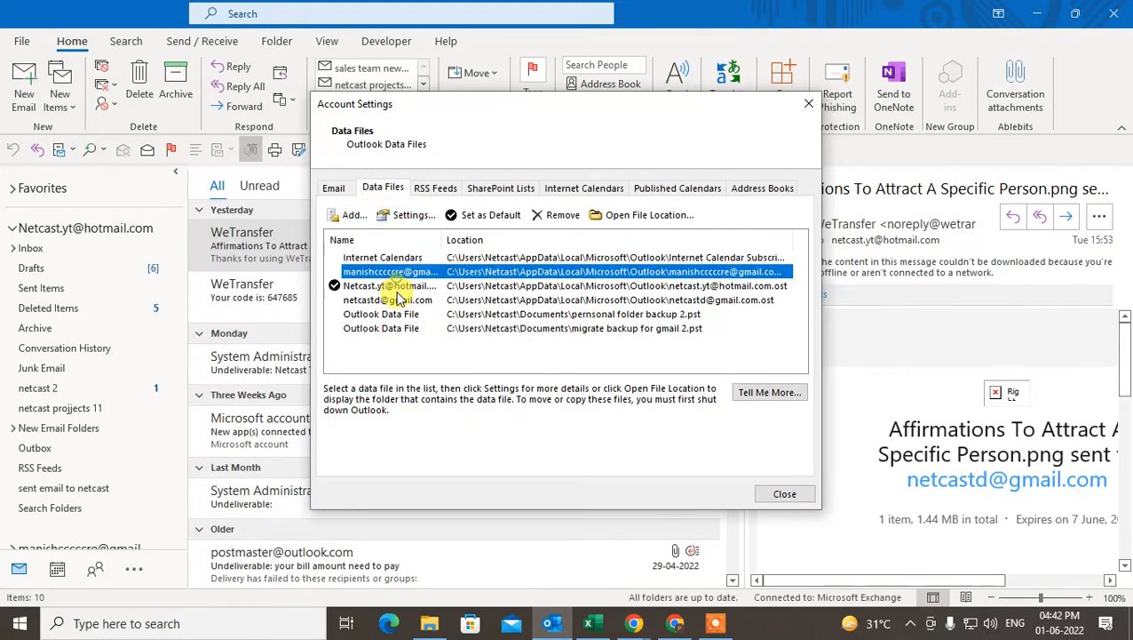
pyautogui.click(383, 299)
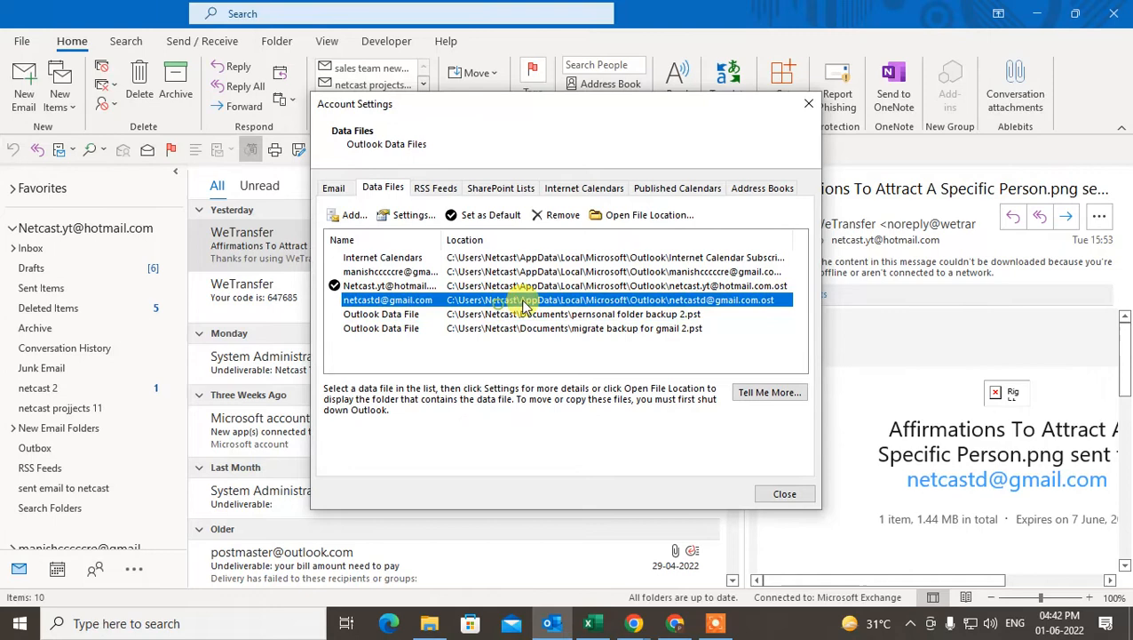
pyautogui.click(381, 314)
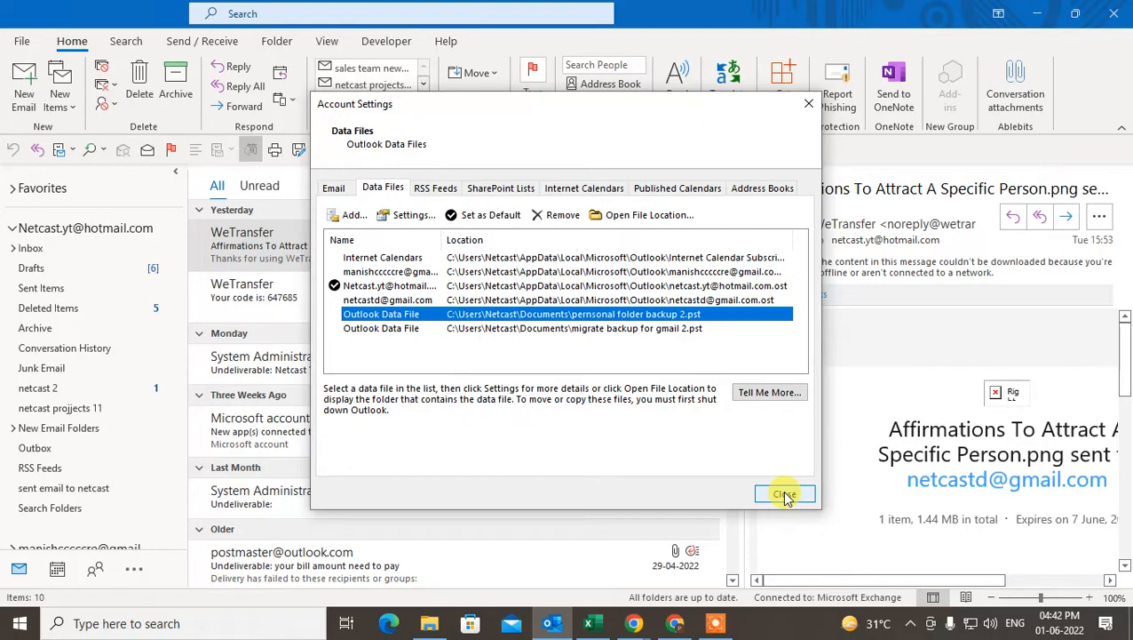
pyautogui.click(784, 493)
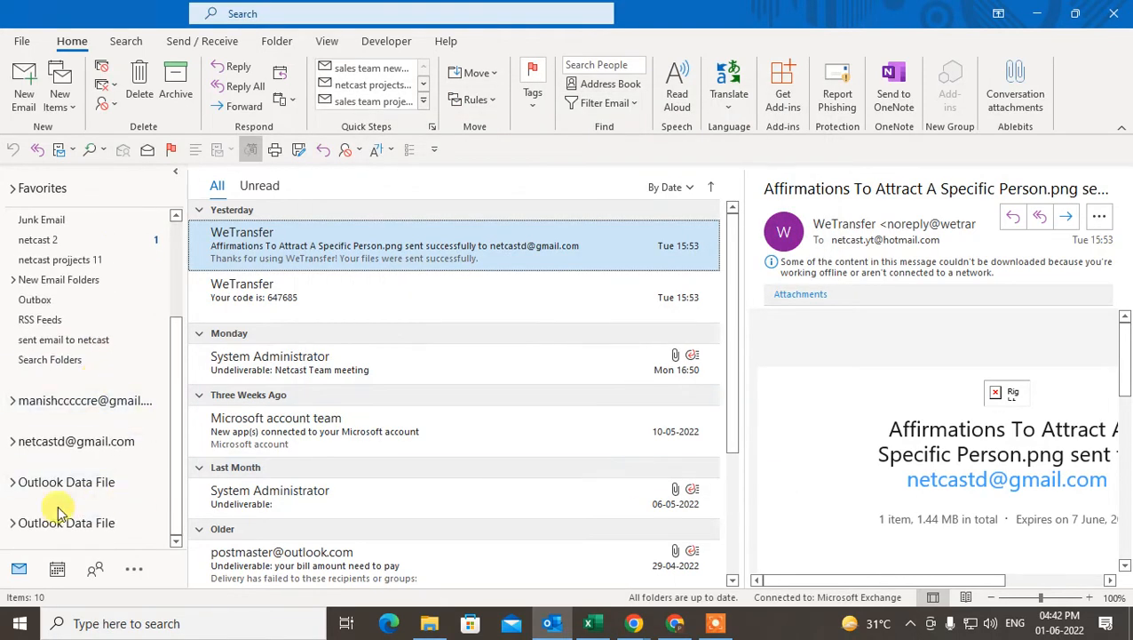